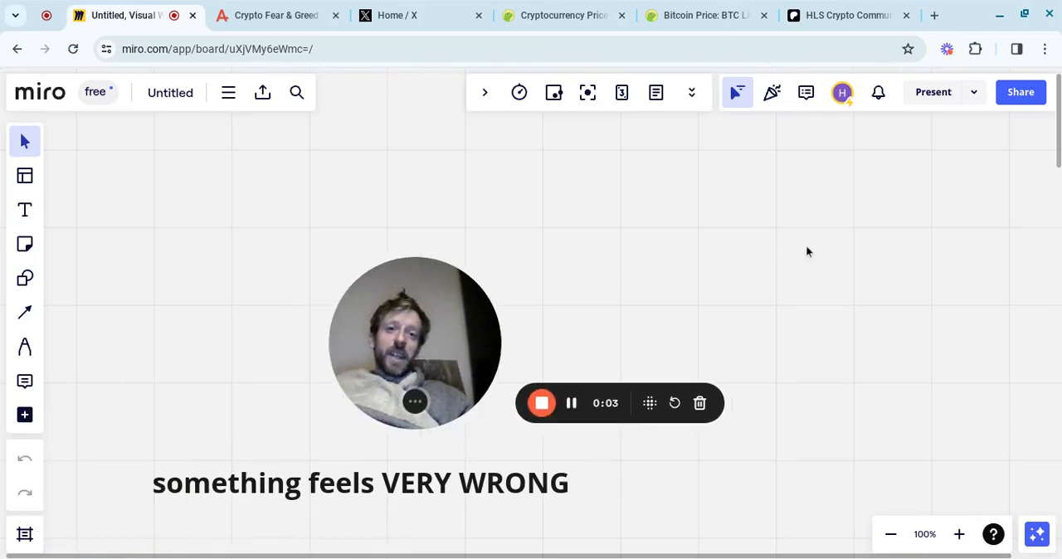
Step: Scroll through the crypto notes on the board, then switch the browser to the X home feed
{"action": "left_click_drag", "start_coordinate": [414, 342], "coordinate": [921, 229]}
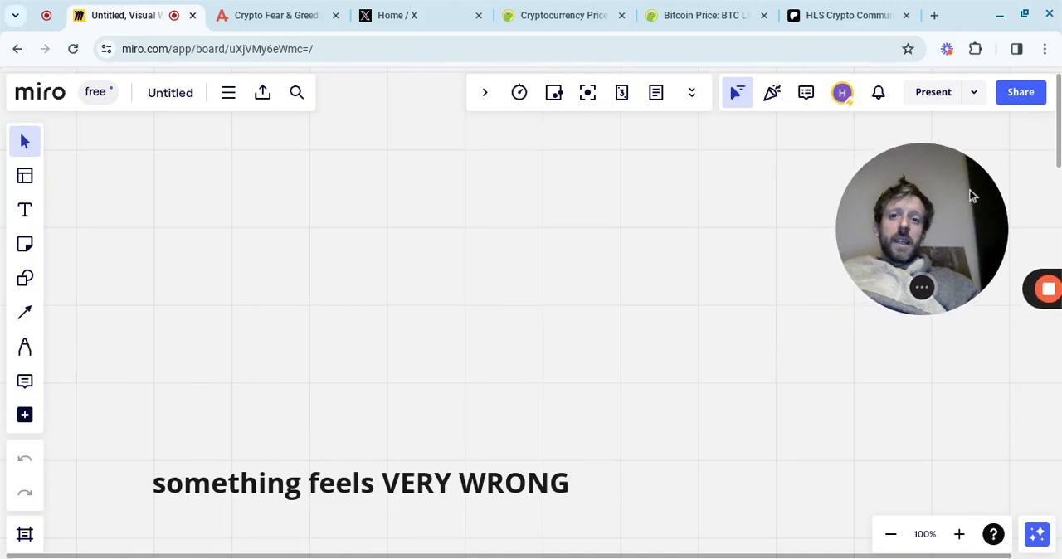
{"action": "mouse_move", "coordinate": [191, 295]}
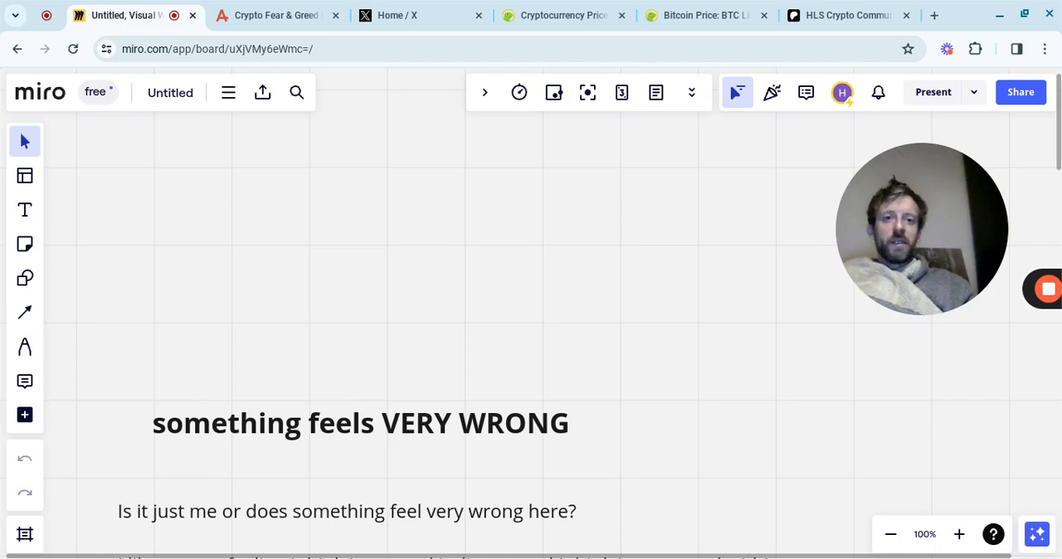
{"action": "scroll", "scroll_direction": "down", "scroll_amount": 3}
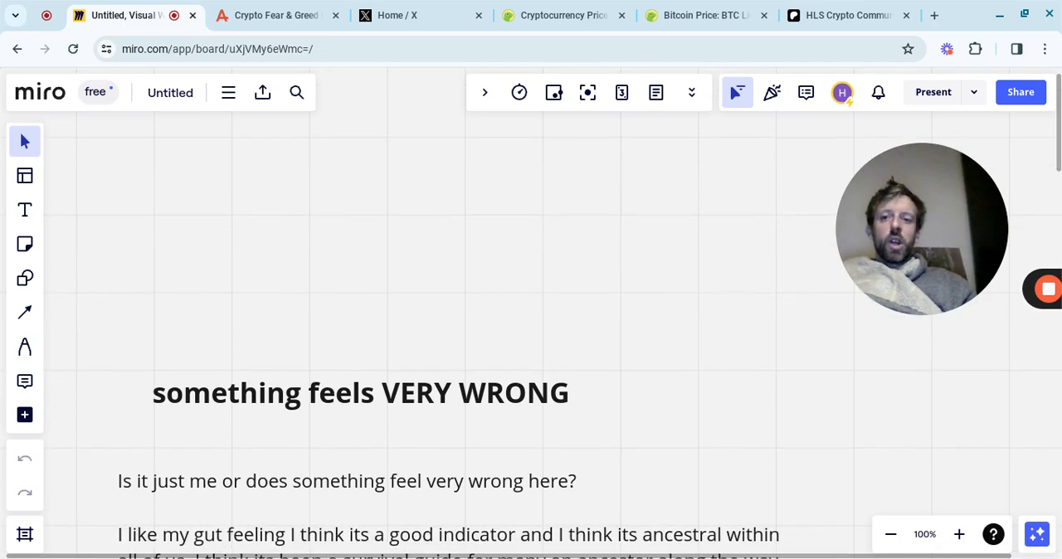
{"action": "scroll", "scroll_direction": "down", "scroll_amount": 3}
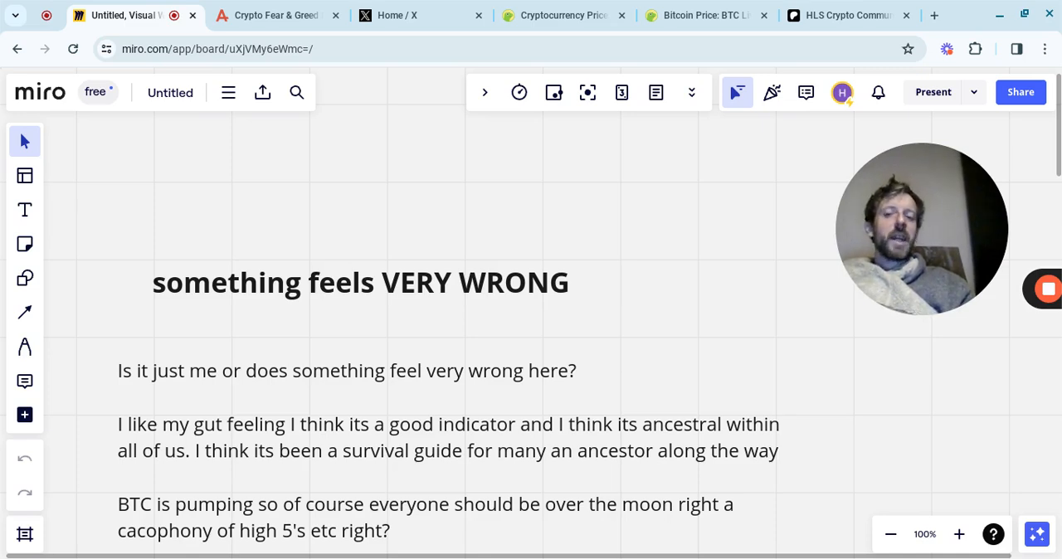
{"action": "scroll", "scroll_direction": "up", "scroll_amount": 3}
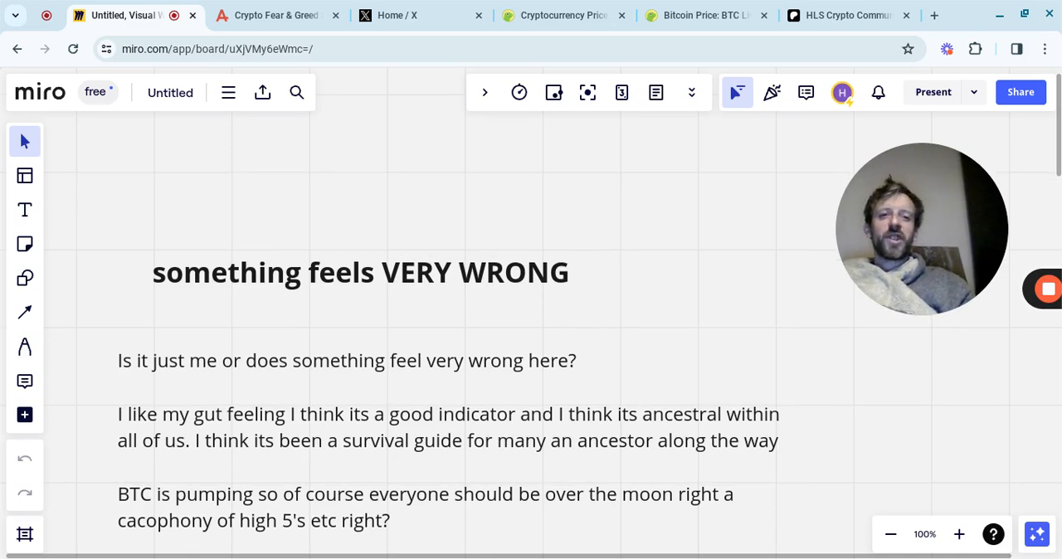
{"action": "scroll", "scroll_direction": "down", "scroll_amount": 3}
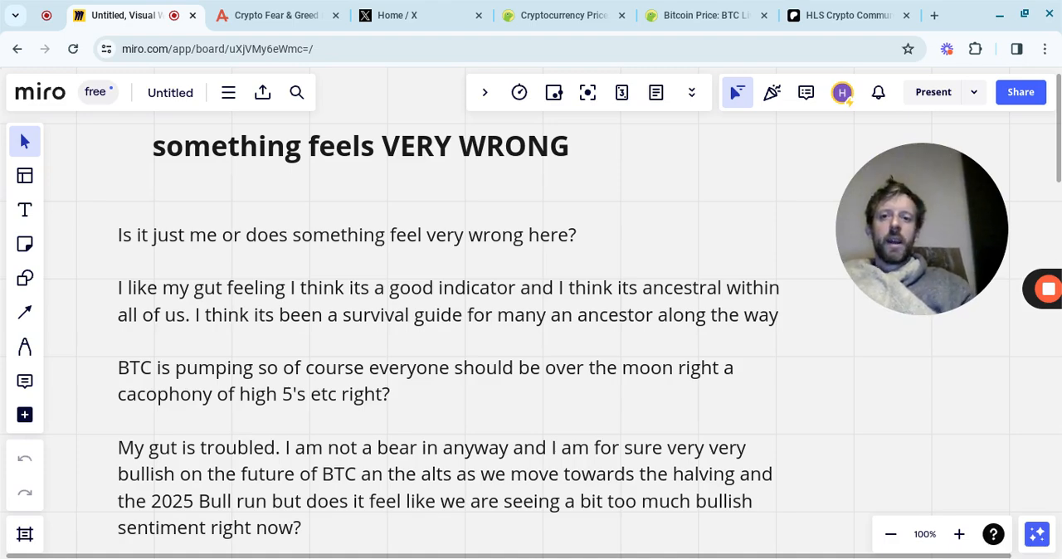
{"action": "left_click", "coordinate": [390, 15]}
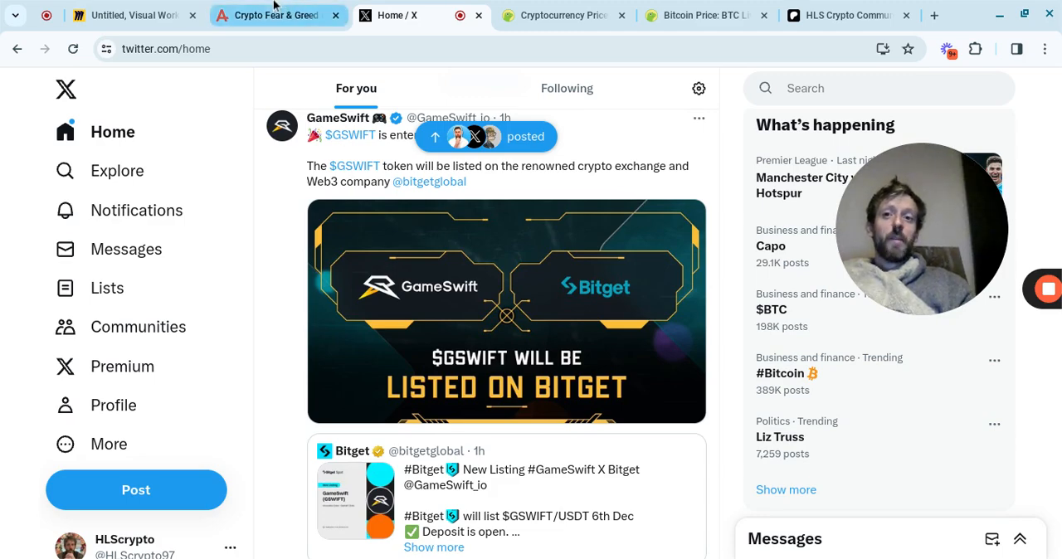
Step: Switch the browser back to the Miro board with the 'something feels VERY WRONG' notes
{"action": "left_click", "coordinate": [130, 15]}
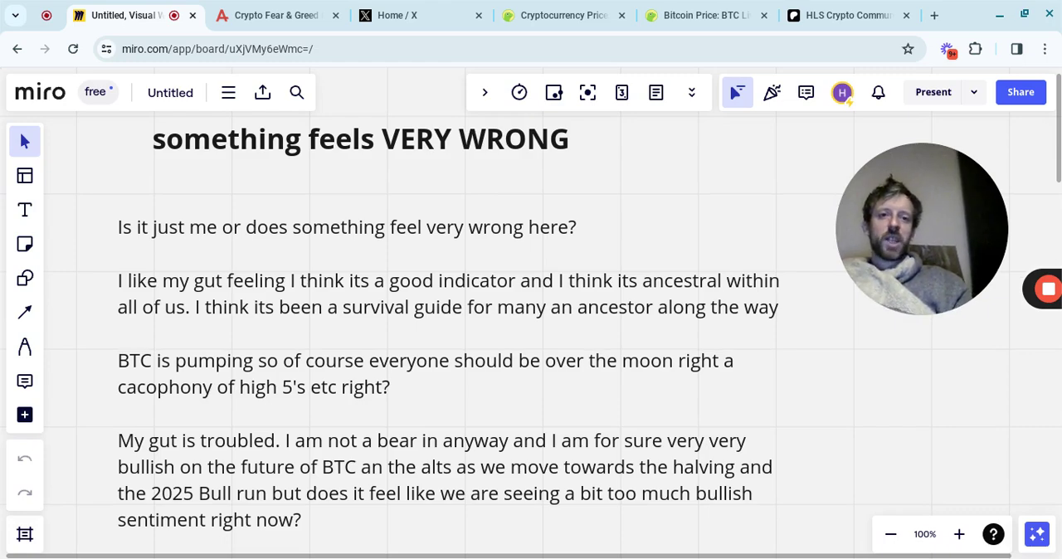
{"action": "scroll", "scroll_direction": "down", "scroll_amount": 3}
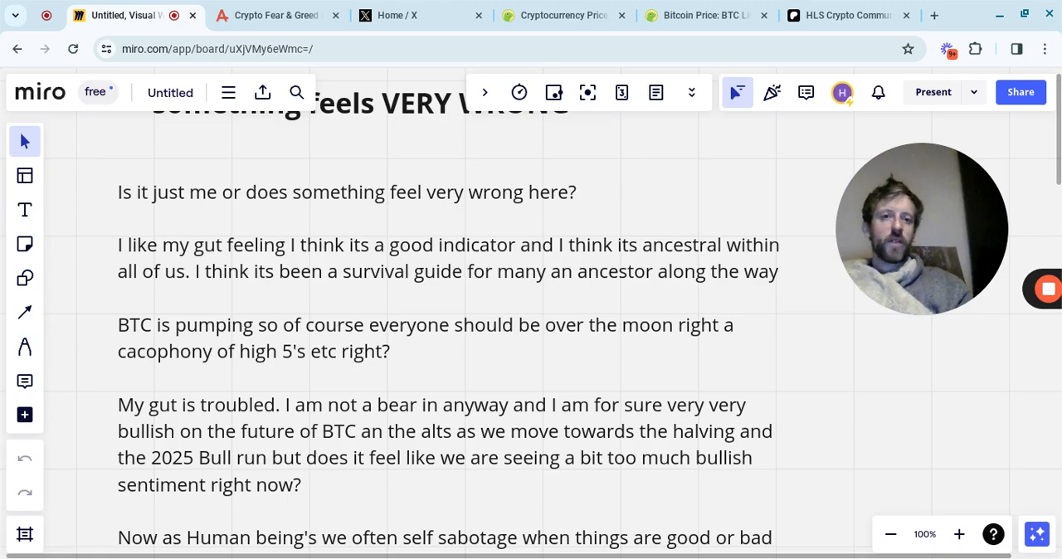
{"action": "scroll", "scroll_direction": "down", "scroll_amount": 3}
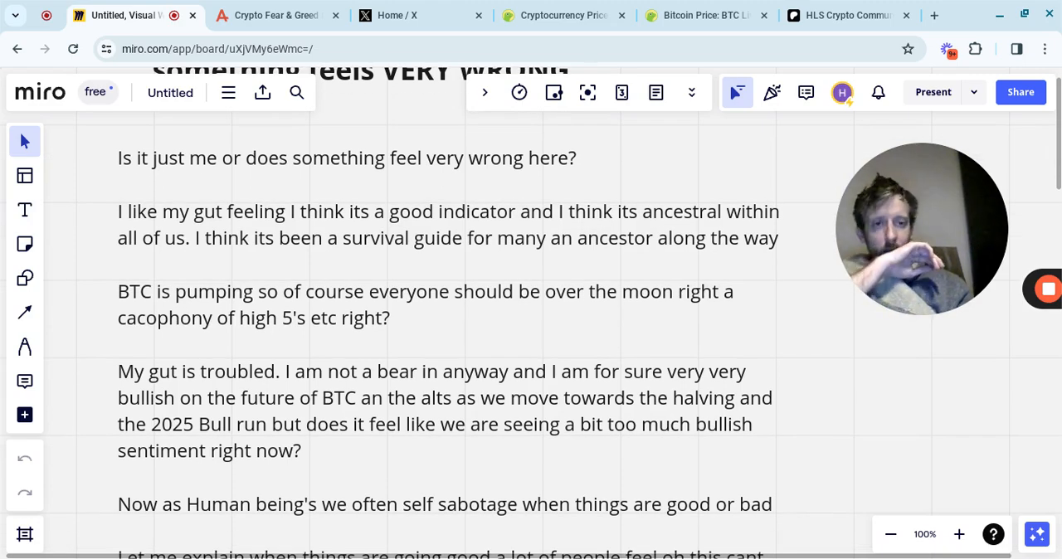
{"action": "scroll", "scroll_direction": "down", "scroll_amount": 3}
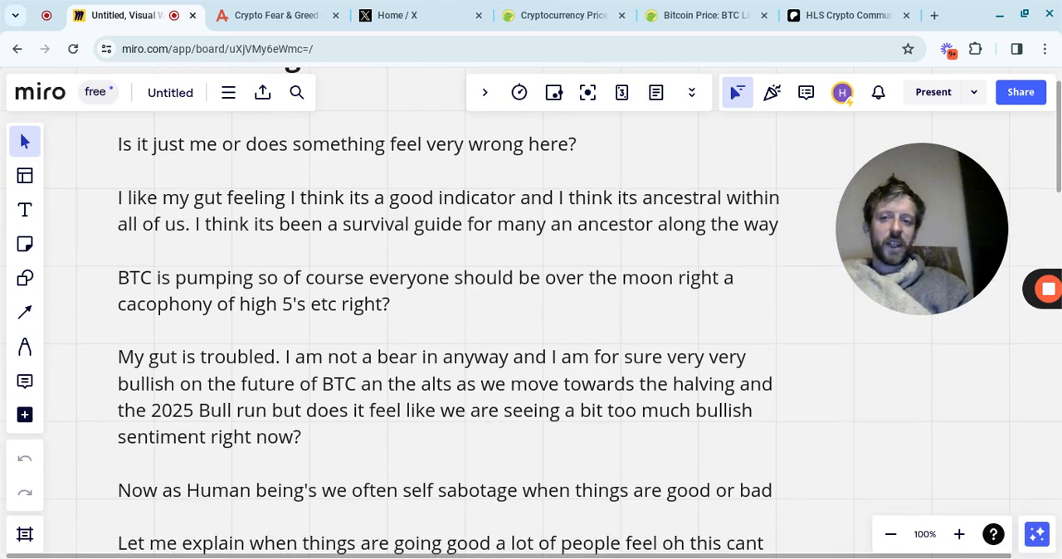
{"action": "scroll", "scroll_direction": "down", "scroll_amount": 3}
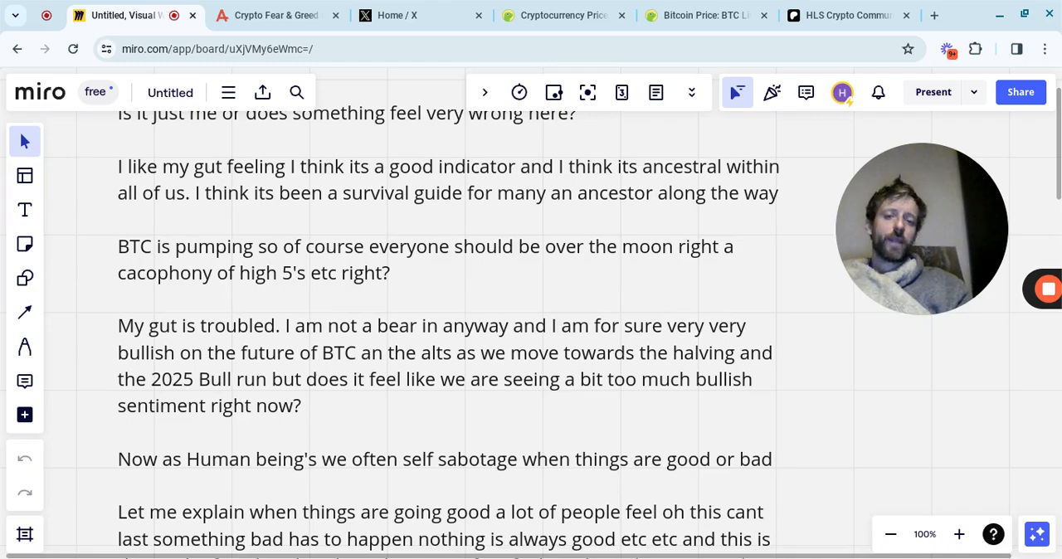
{"action": "scroll", "scroll_direction": "down", "scroll_amount": 3}
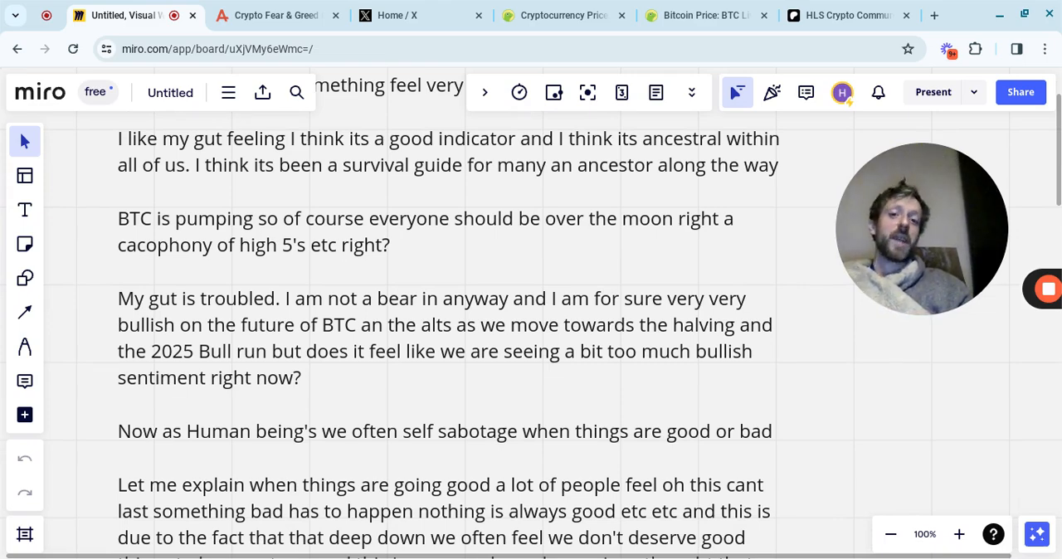
{"action": "scroll", "scroll_direction": "down", "scroll_amount": 3}
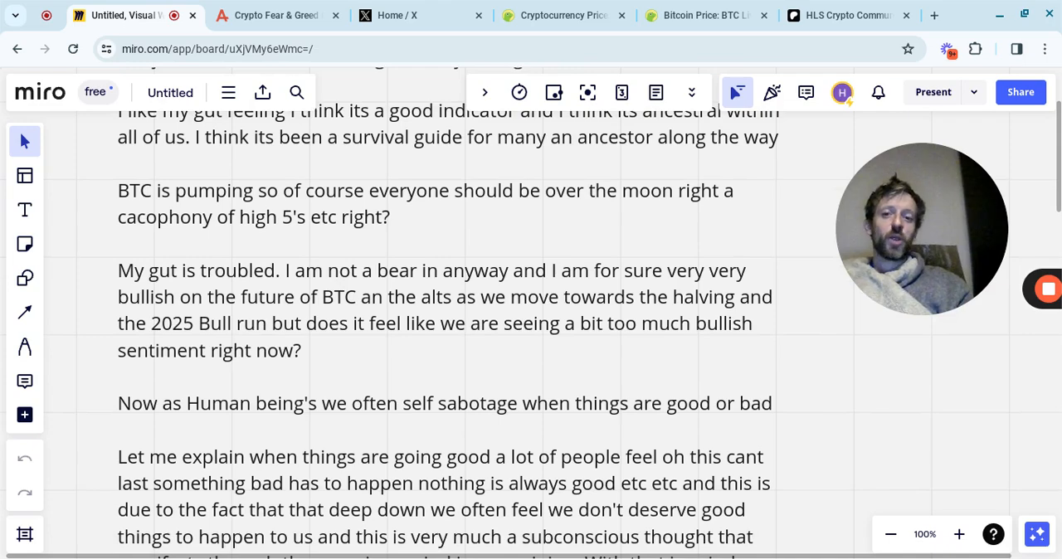
{"action": "scroll", "scroll_direction": "down", "scroll_amount": 3}
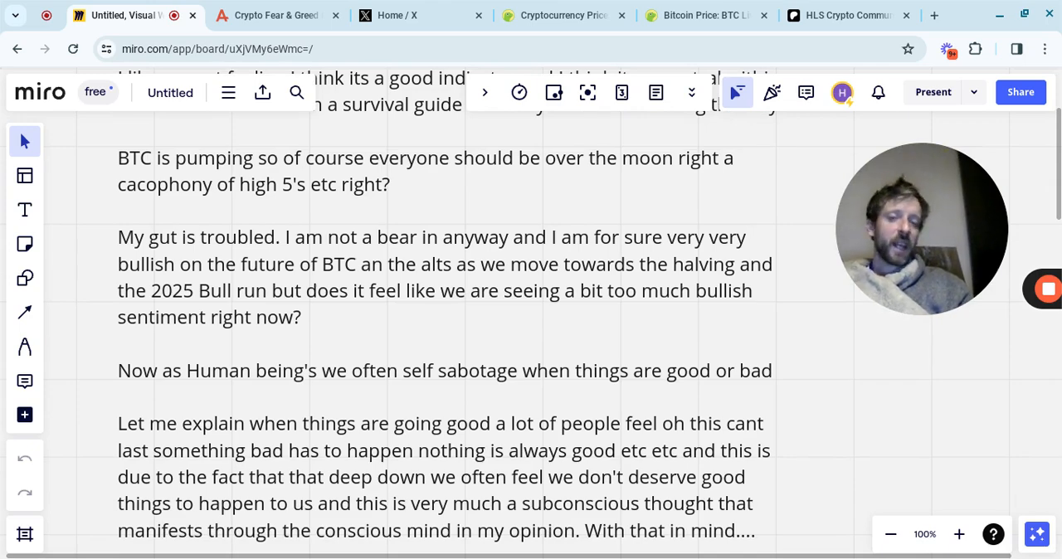
{"action": "scroll", "scroll_direction": "down", "scroll_amount": 3}
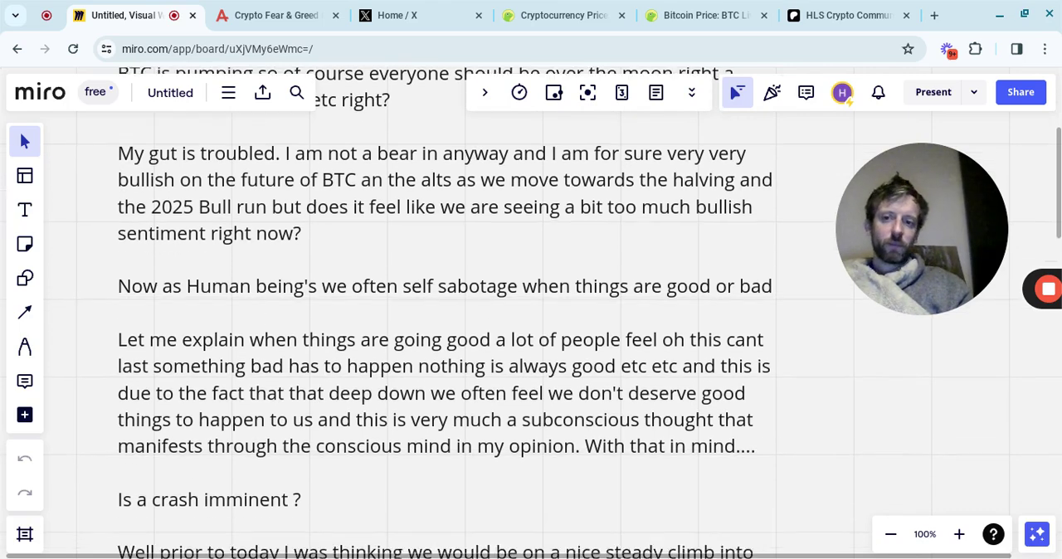
{"action": "scroll", "scroll_direction": "down", "scroll_amount": 3}
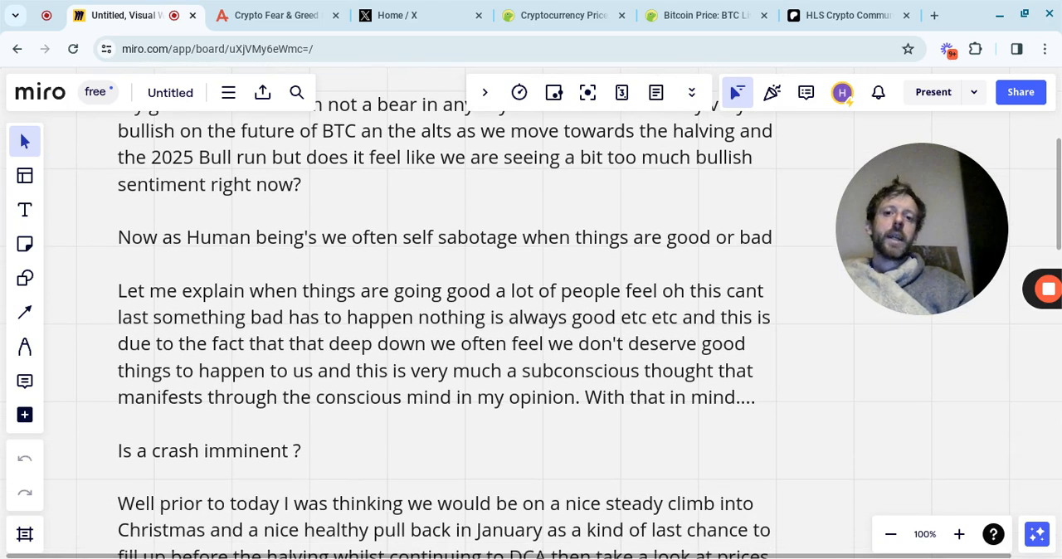
{"action": "scroll", "scroll_direction": "down", "scroll_amount": 3}
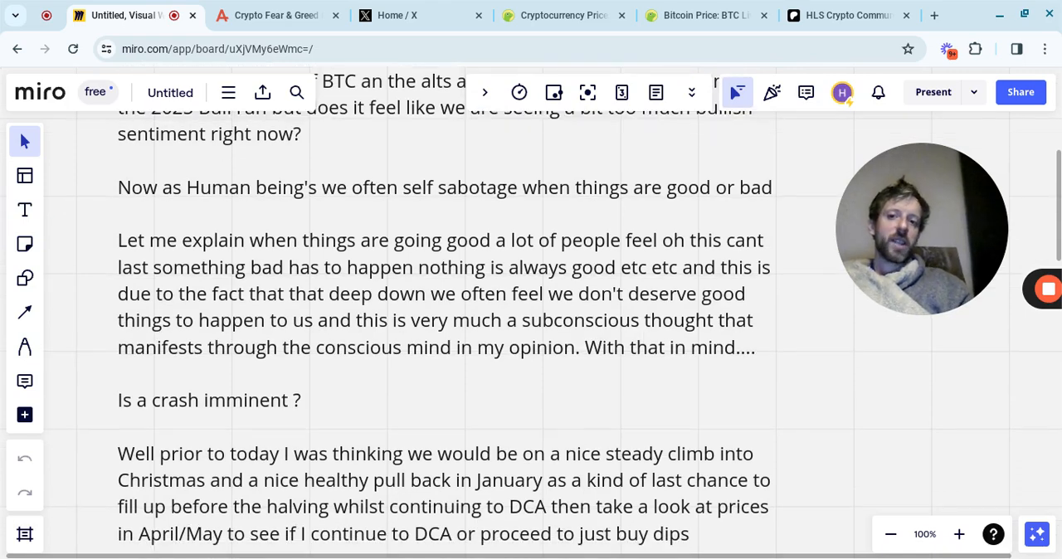
{"action": "scroll", "scroll_direction": "up", "scroll_amount": 3}
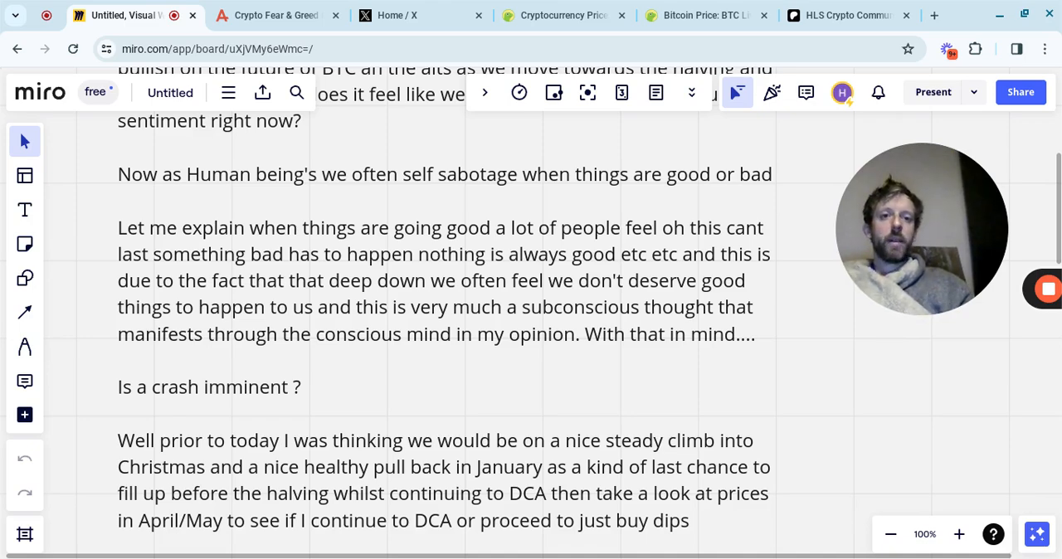
{"action": "scroll", "scroll_direction": "down", "scroll_amount": 3}
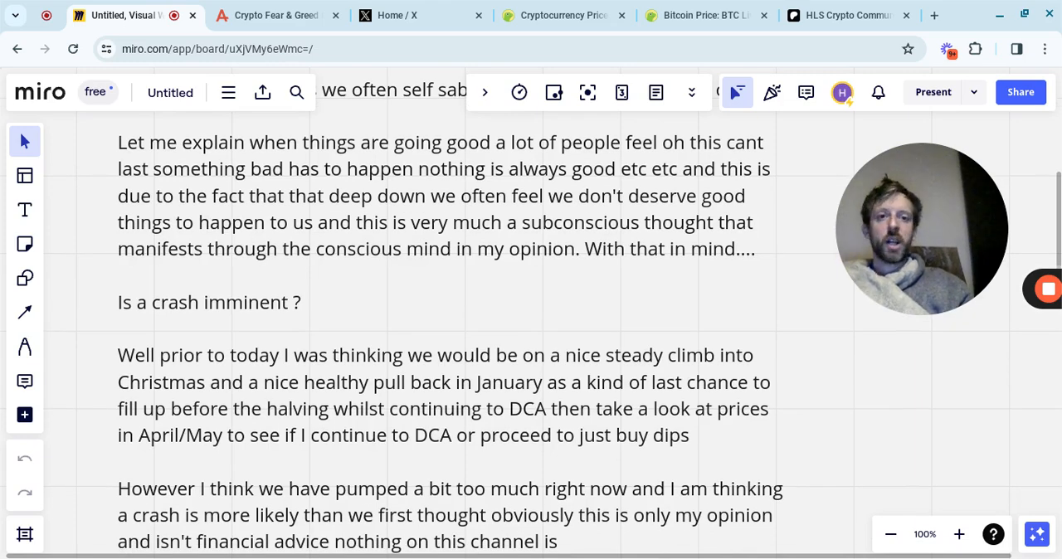
{"action": "scroll", "scroll_direction": "up", "scroll_amount": 3}
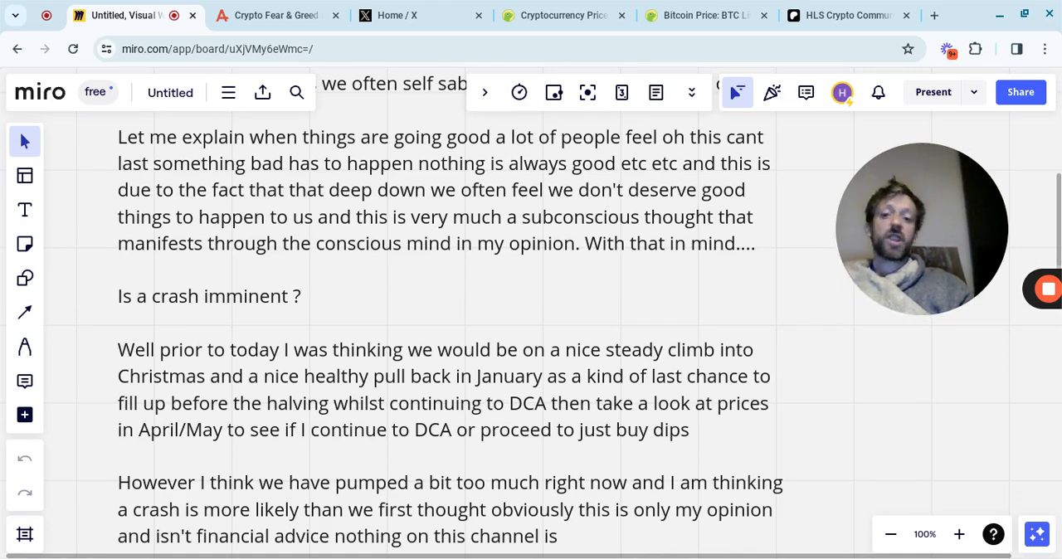
{"action": "scroll", "scroll_direction": "down", "scroll_amount": 3}
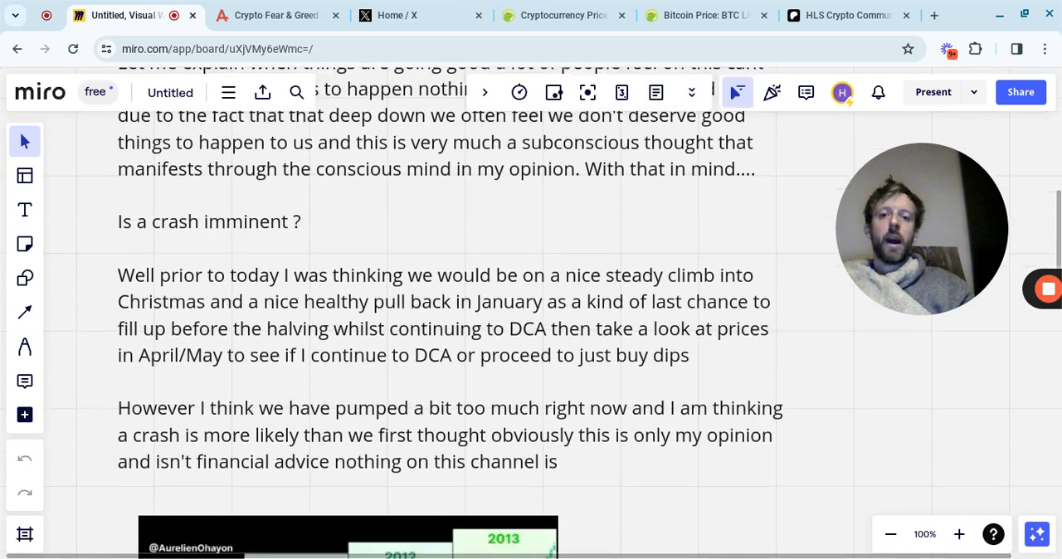
Step: Scroll the board down to the cycle chart's BEAR, PRE-BULL, 1ST BULL and 2ND BULL labels
{"action": "scroll", "scroll_direction": "down", "scroll_amount": 3}
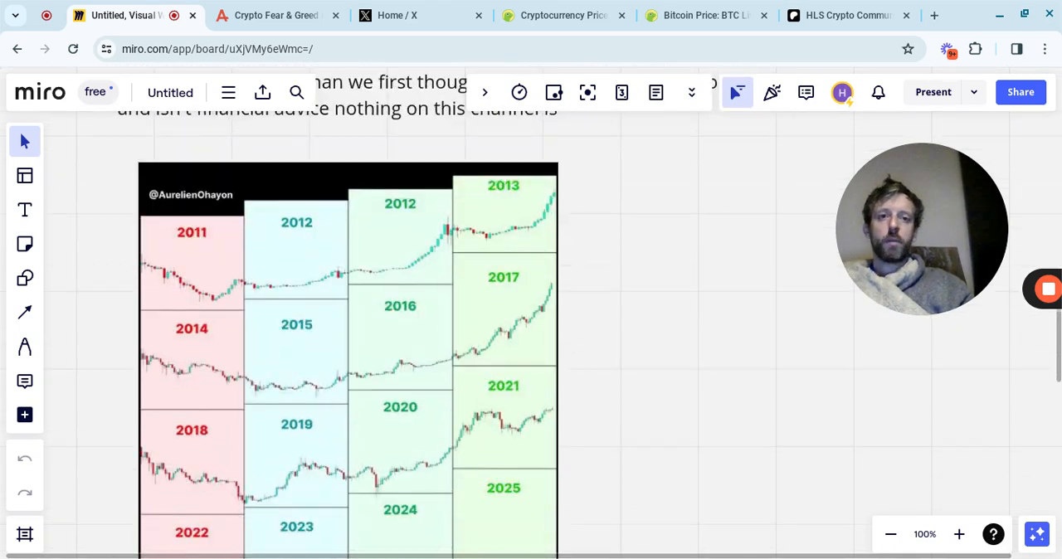
{"action": "scroll", "scroll_direction": "down", "scroll_amount": 3}
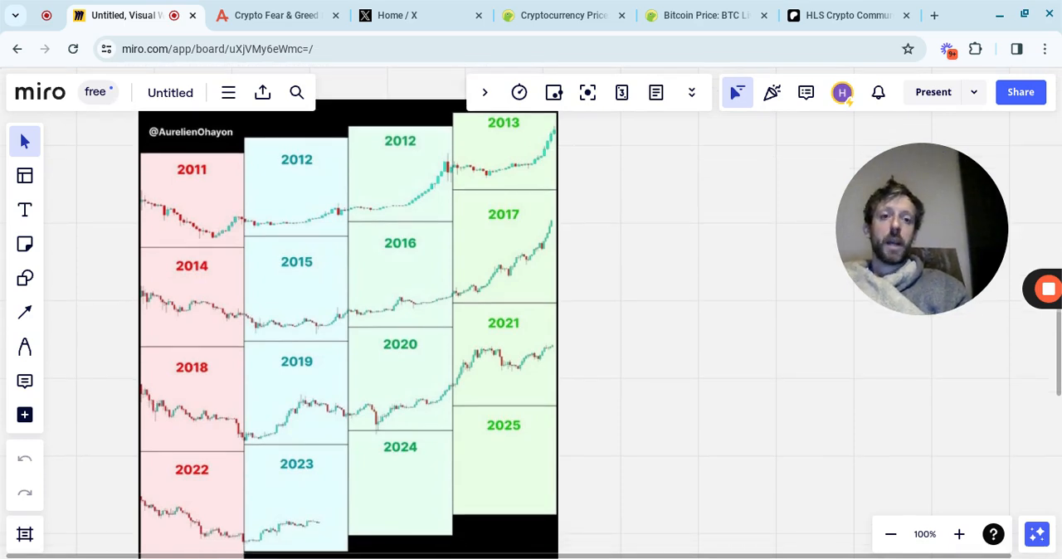
{"action": "mouse_move", "coordinate": [302, 252]}
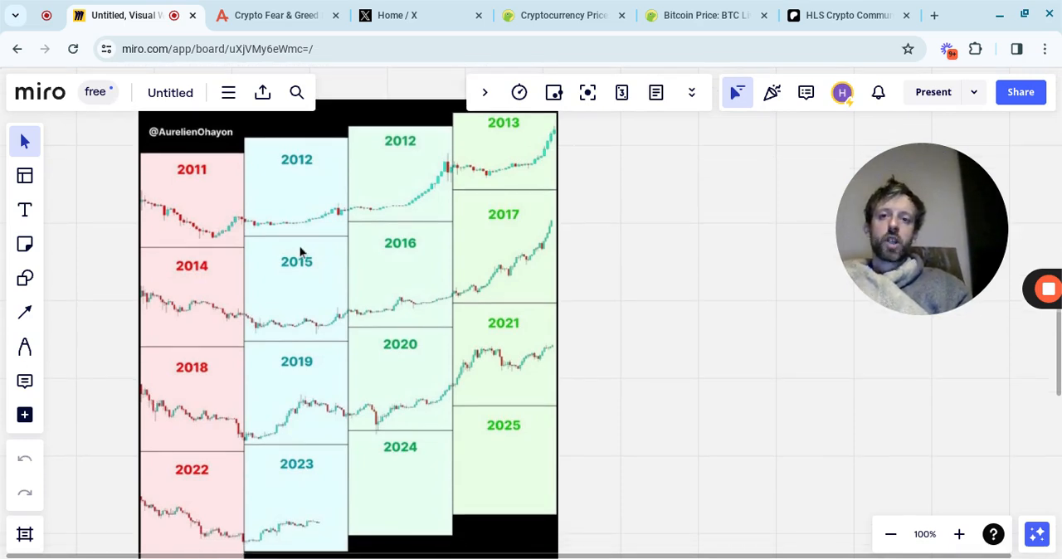
{"action": "mouse_move", "coordinate": [337, 288]}
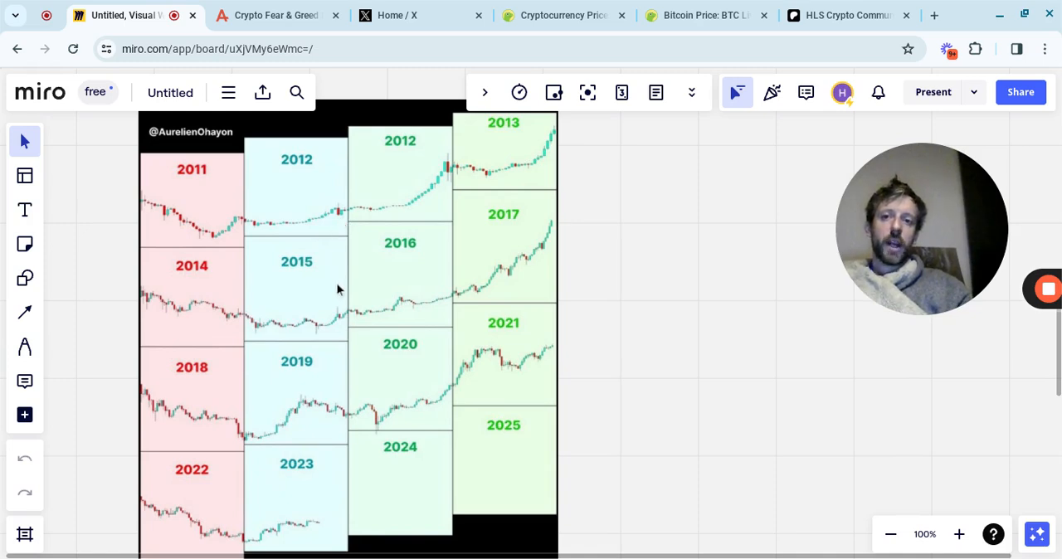
{"action": "mouse_move", "coordinate": [345, 395]}
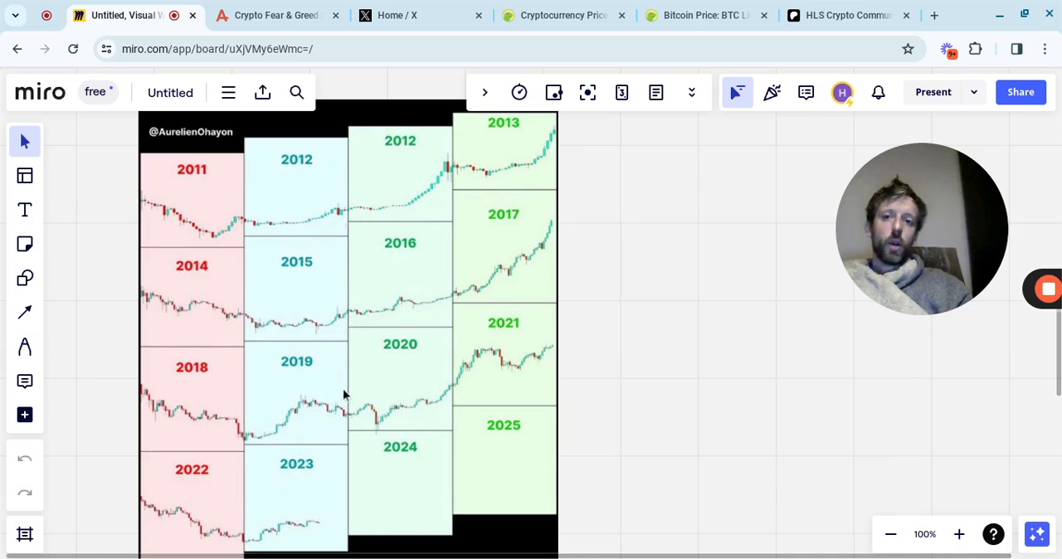
{"action": "mouse_move", "coordinate": [345, 511]}
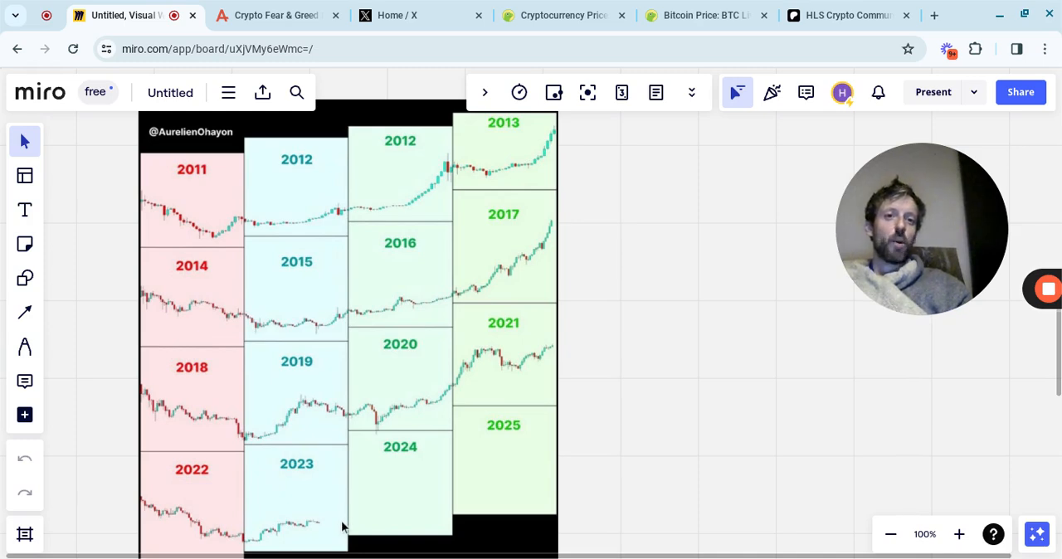
{"action": "mouse_move", "coordinate": [579, 440]}
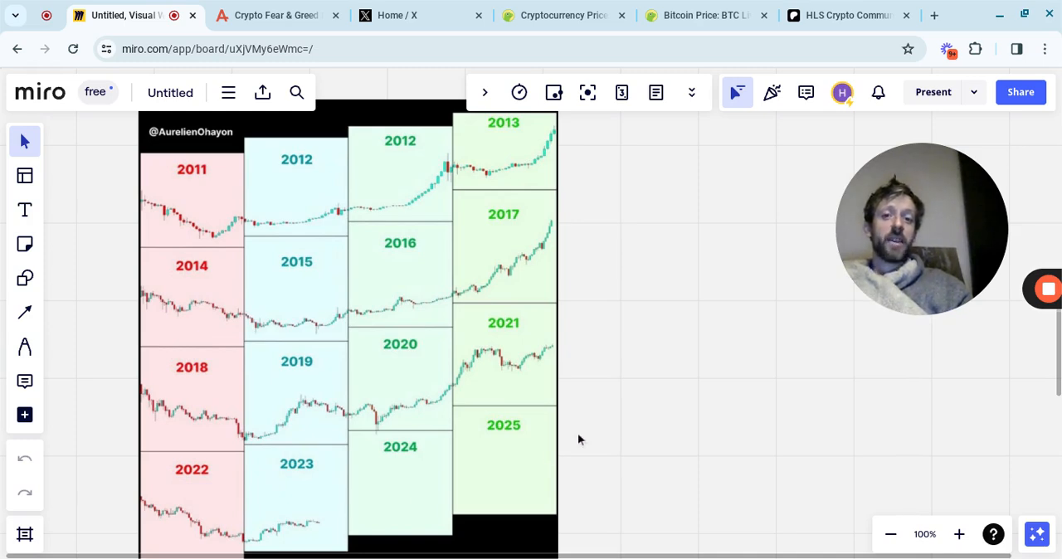
{"action": "mouse_move", "coordinate": [633, 333]}
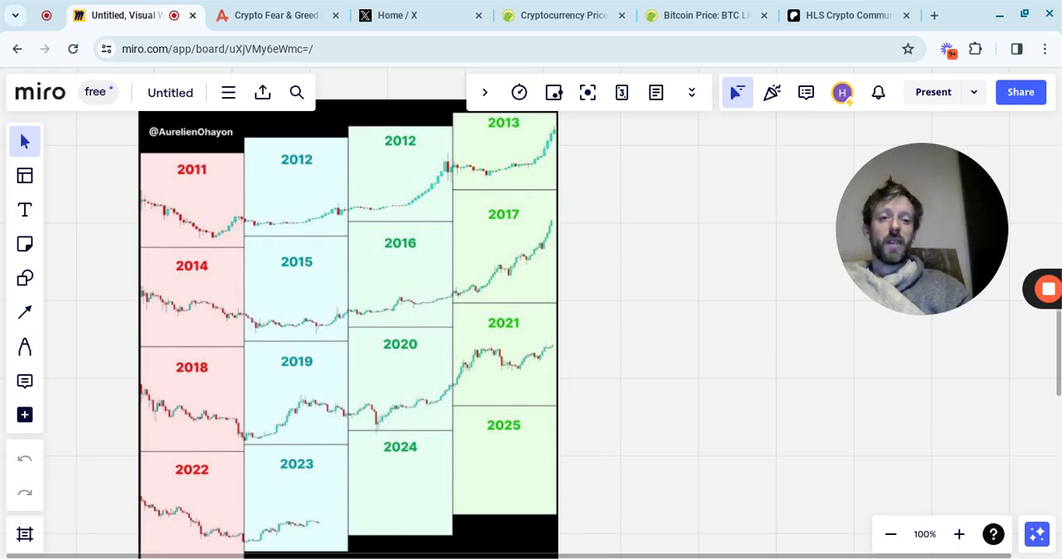
{"action": "scroll", "scroll_direction": "up", "scroll_amount": 3}
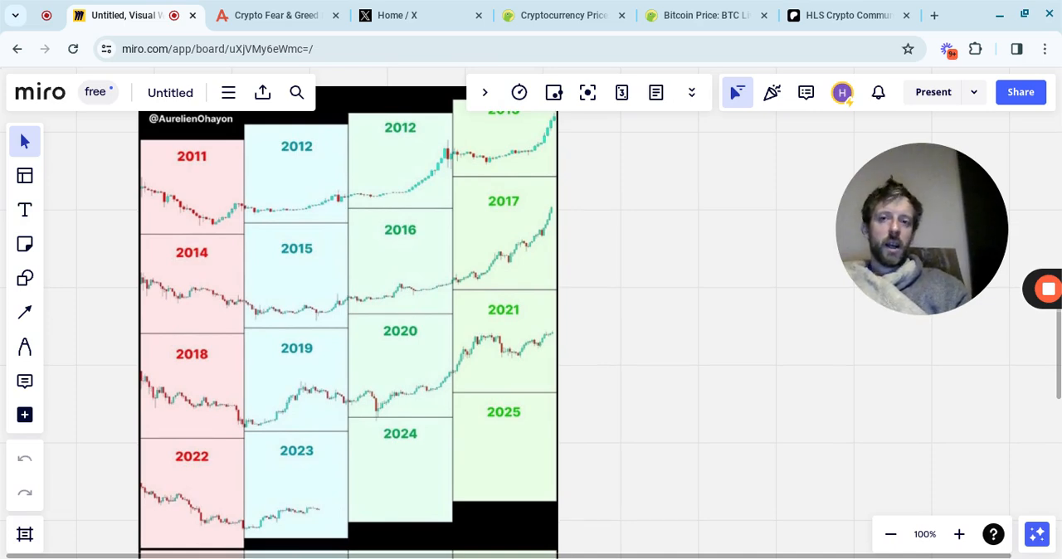
{"action": "scroll", "scroll_direction": "down", "scroll_amount": 3}
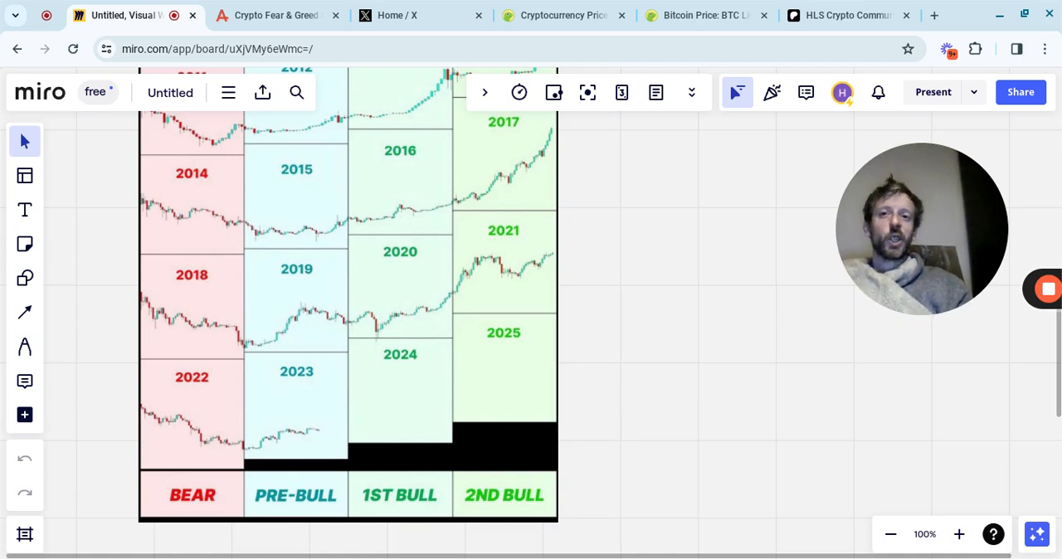
Step: Scroll past the chart to the notes from 'So why could this be happening?' to the crash remark
{"action": "scroll", "scroll_direction": "down", "scroll_amount": 3}
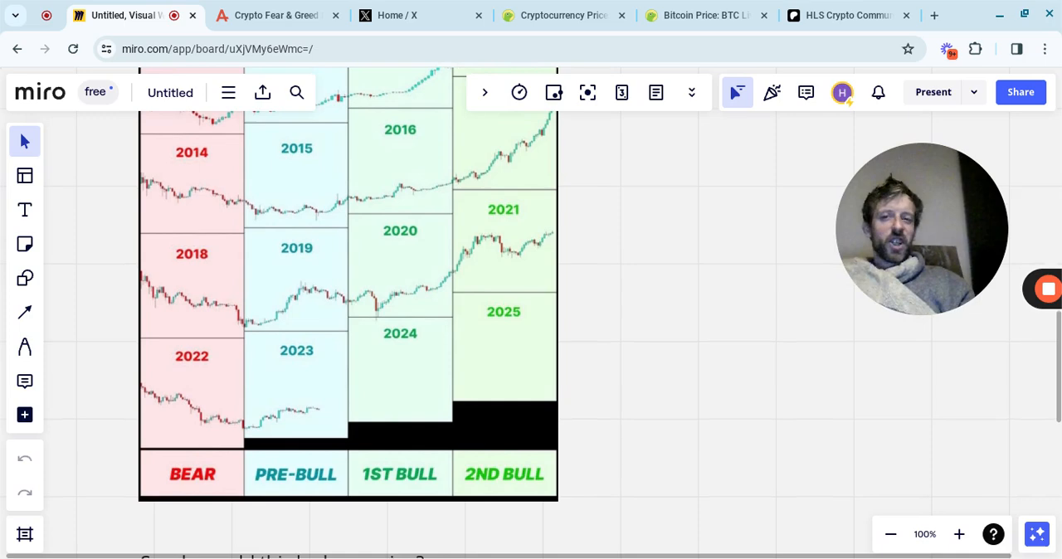
{"action": "scroll", "scroll_direction": "down", "scroll_amount": 3}
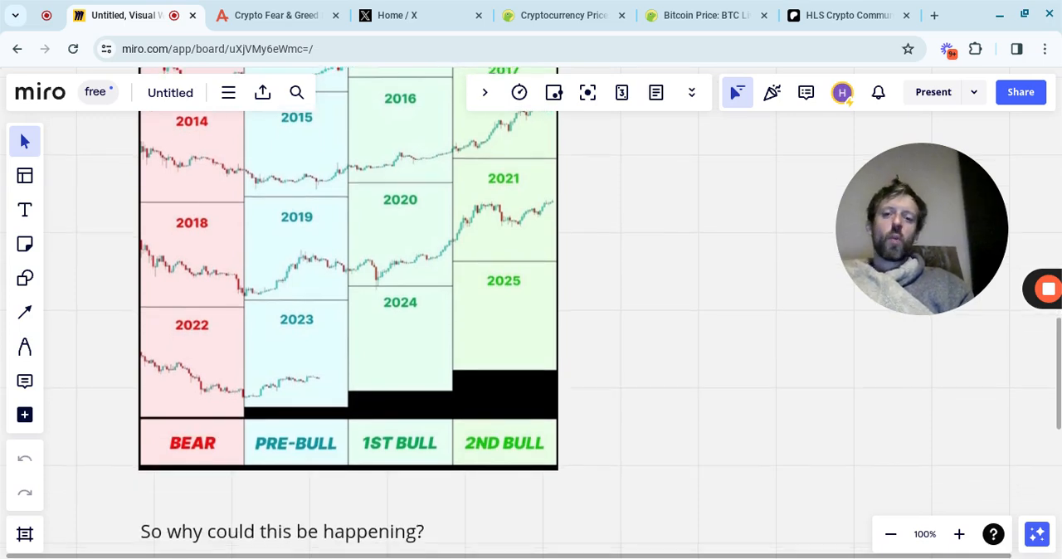
{"action": "scroll", "scroll_direction": "down", "scroll_amount": 3}
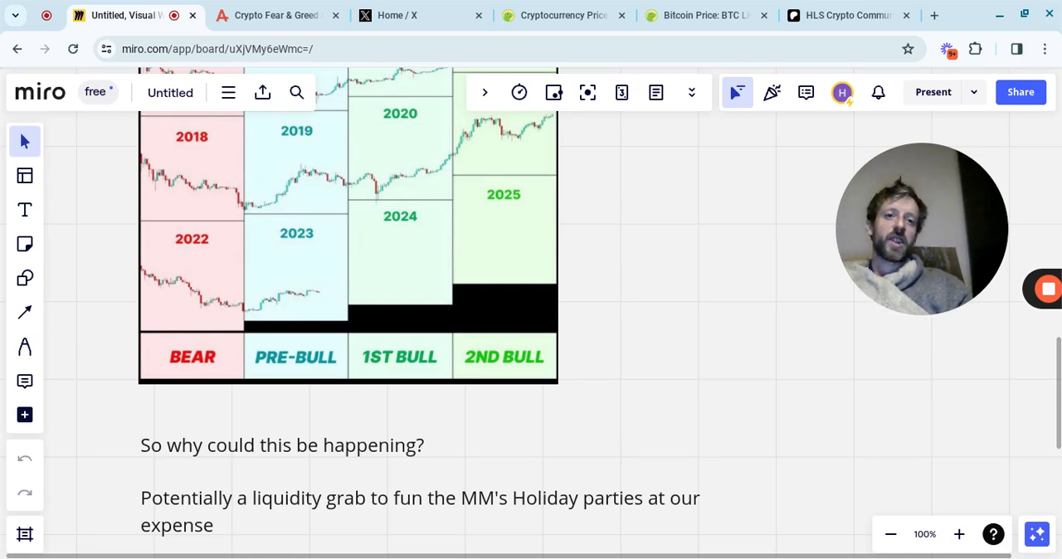
{"action": "scroll", "scroll_direction": "down", "scroll_amount": 3}
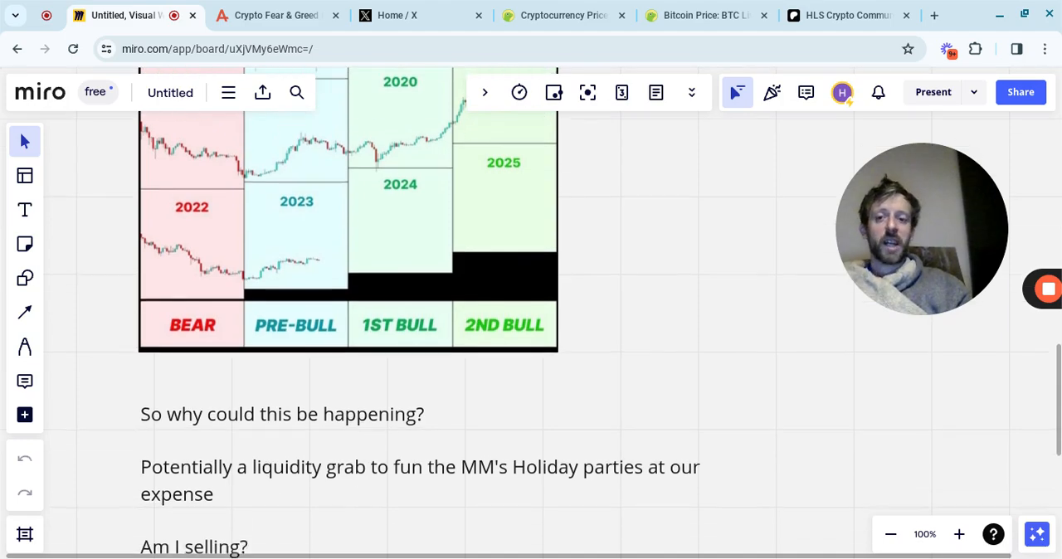
{"action": "scroll", "scroll_direction": "down", "scroll_amount": 3}
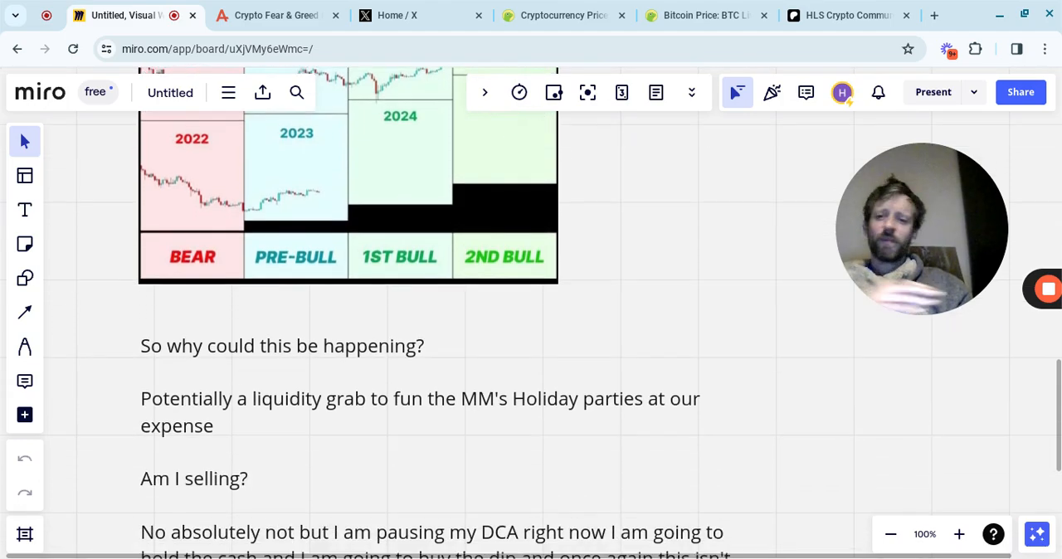
{"action": "scroll", "scroll_direction": "down", "scroll_amount": 3}
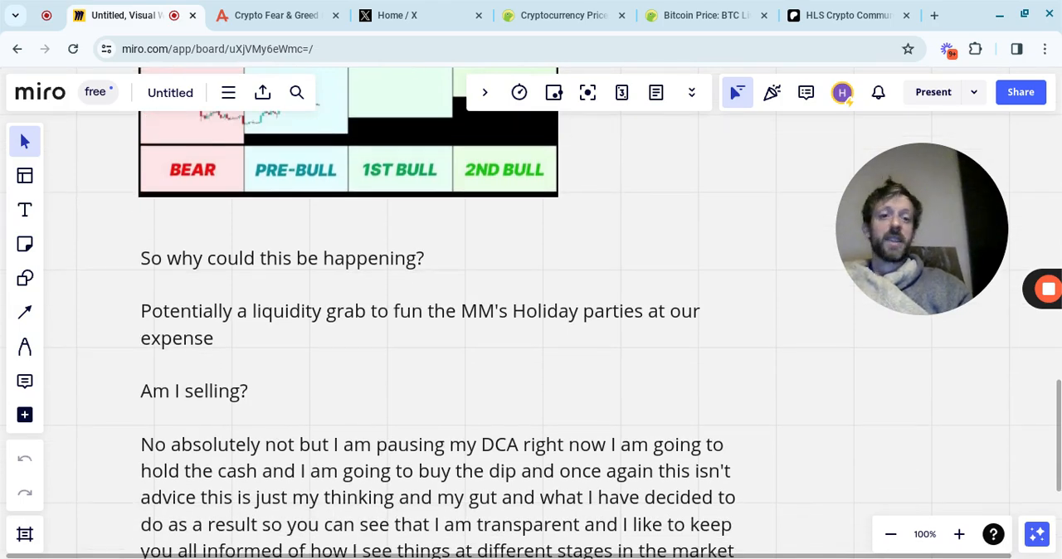
{"action": "scroll", "scroll_direction": "up", "scroll_amount": 3}
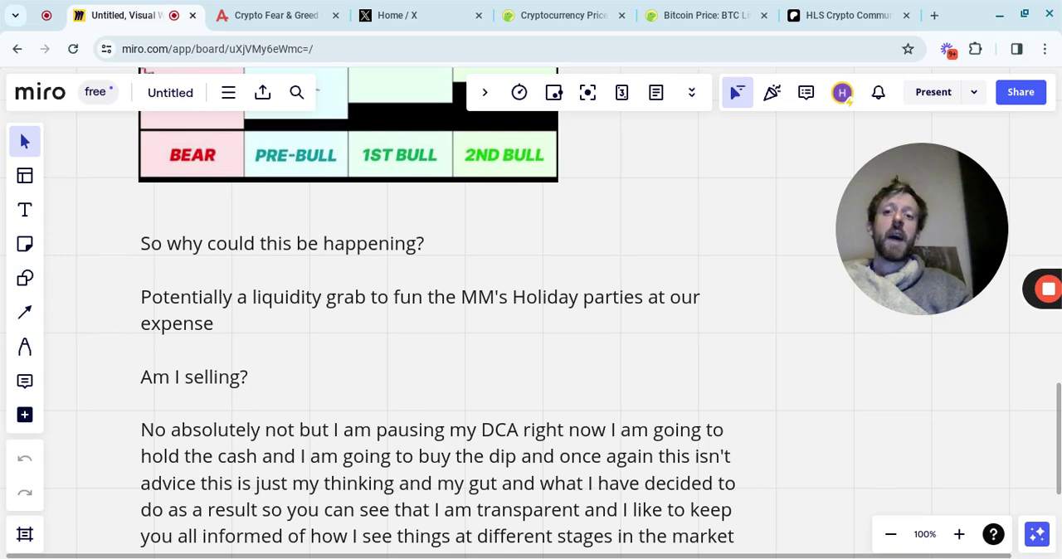
{"action": "scroll", "scroll_direction": "up", "scroll_amount": 3}
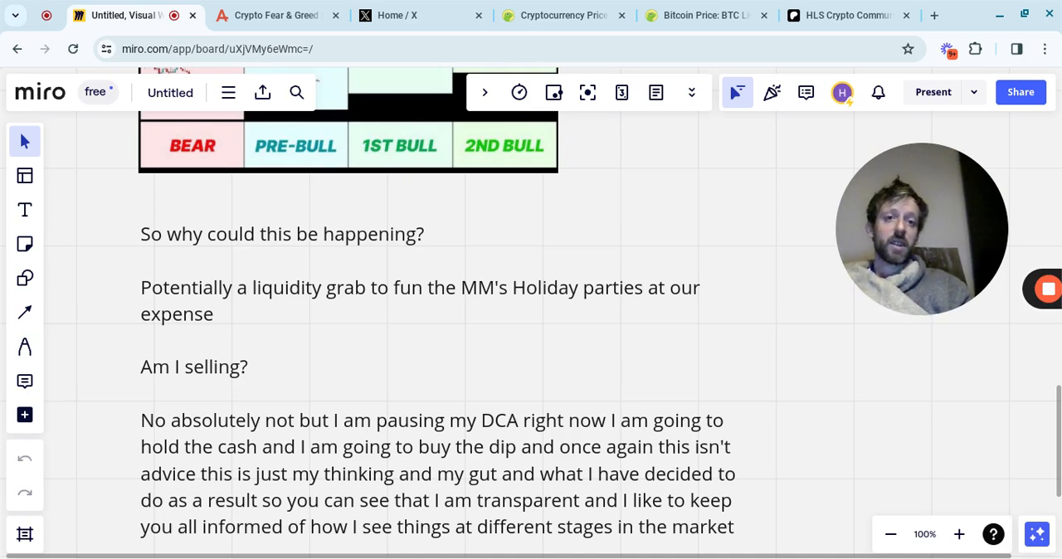
{"action": "scroll", "scroll_direction": "up", "scroll_amount": 3}
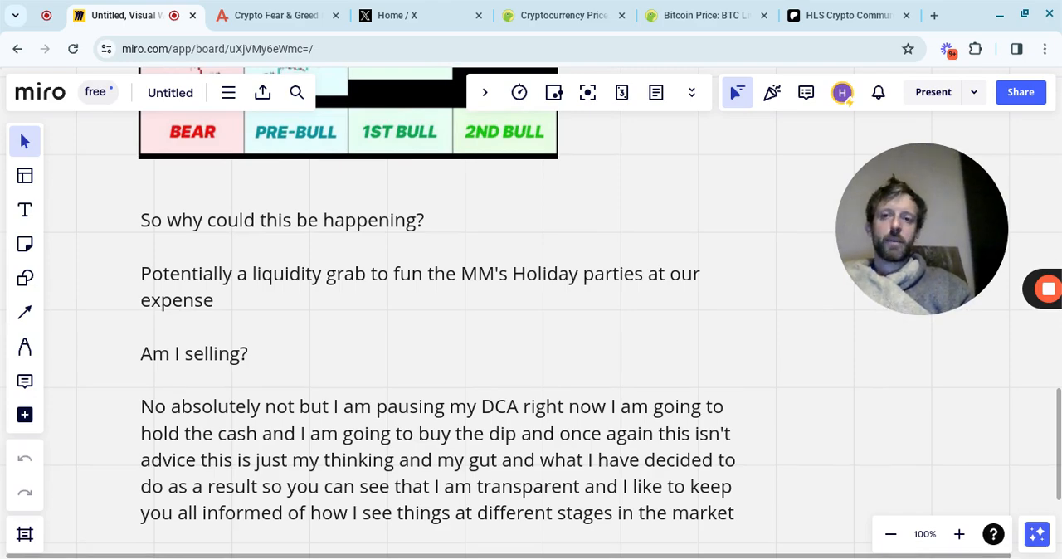
{"action": "scroll", "scroll_direction": "down", "scroll_amount": 3}
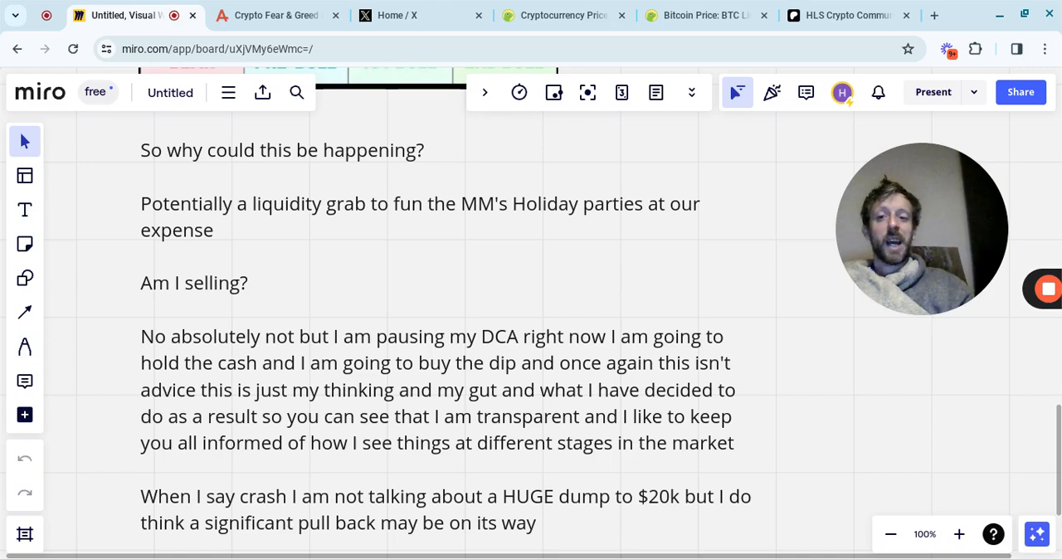
Step: Scroll to the notes' closing questions, then switch to the Crypto Fear & Greed Index page
{"action": "scroll", "scroll_direction": "down", "scroll_amount": 3}
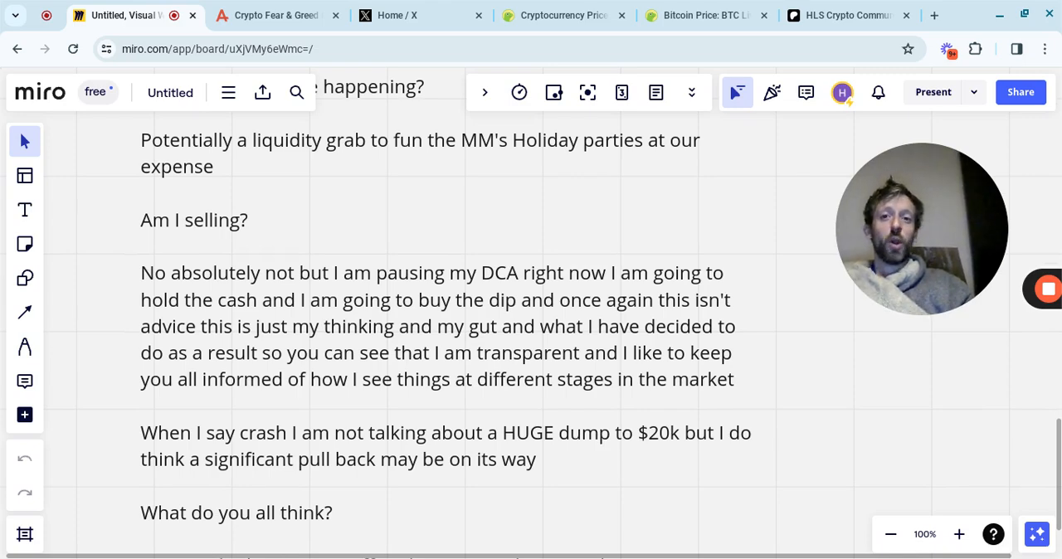
{"action": "scroll", "scroll_direction": "up", "scroll_amount": 3}
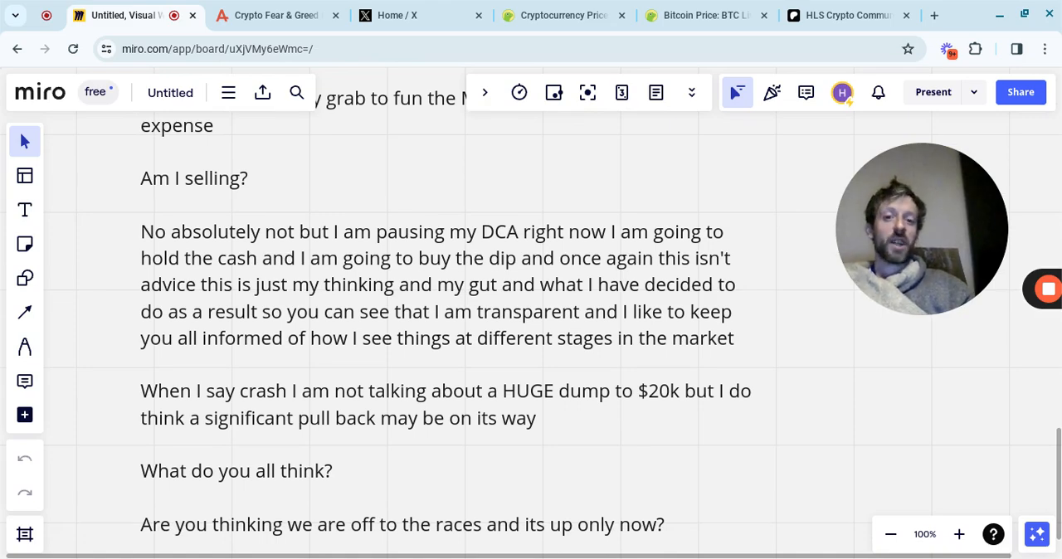
{"action": "scroll", "scroll_direction": "down", "scroll_amount": 3}
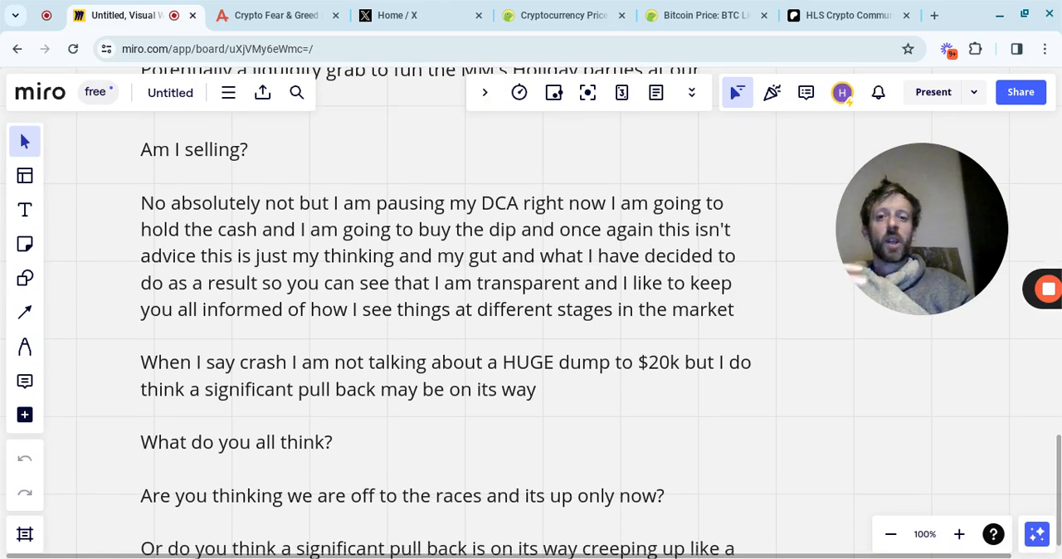
{"action": "scroll", "scroll_direction": "down", "scroll_amount": 3}
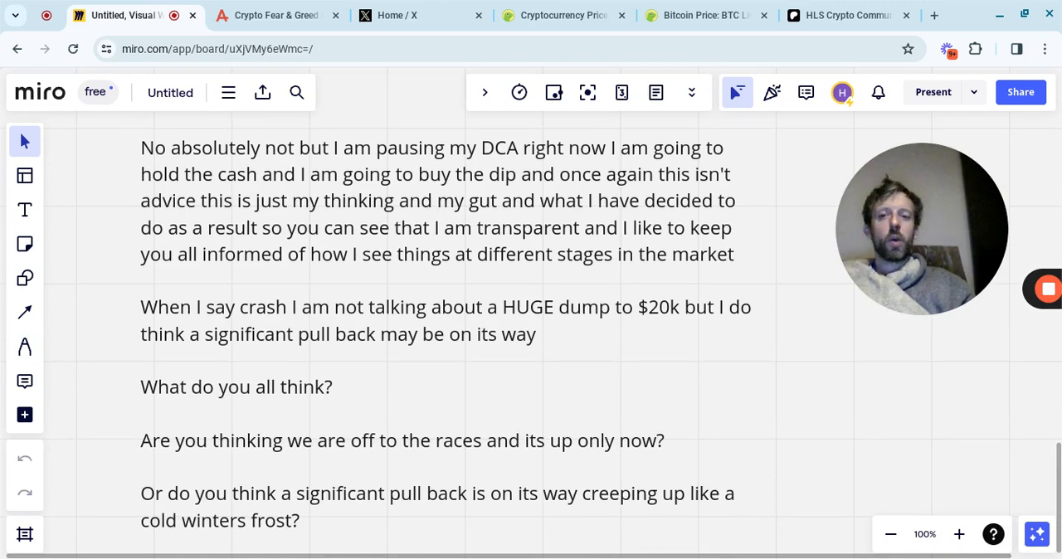
{"action": "scroll", "scroll_direction": "down", "scroll_amount": 3}
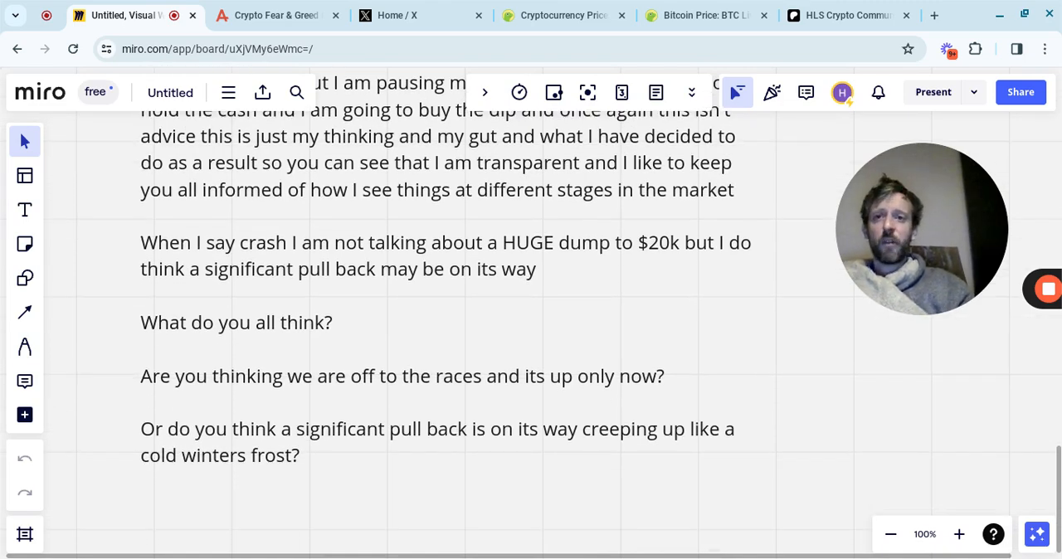
{"action": "left_click", "coordinate": [278, 15]}
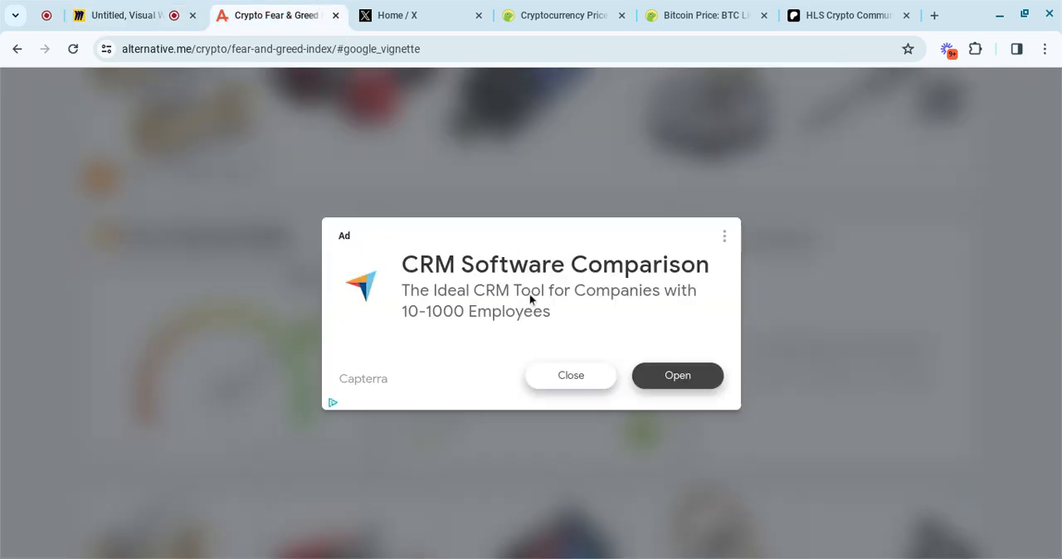
Step: Dismiss the ad over the Greed 74 reading, then switch to CoinGecko's market-cap price table
{"action": "left_click", "coordinate": [571, 375]}
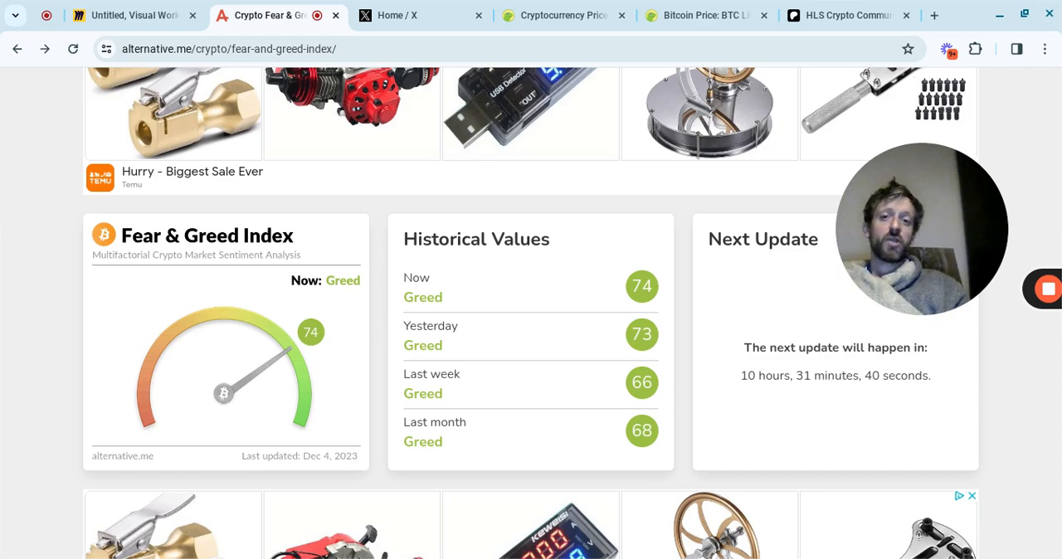
{"action": "mouse_move", "coordinate": [577, 242]}
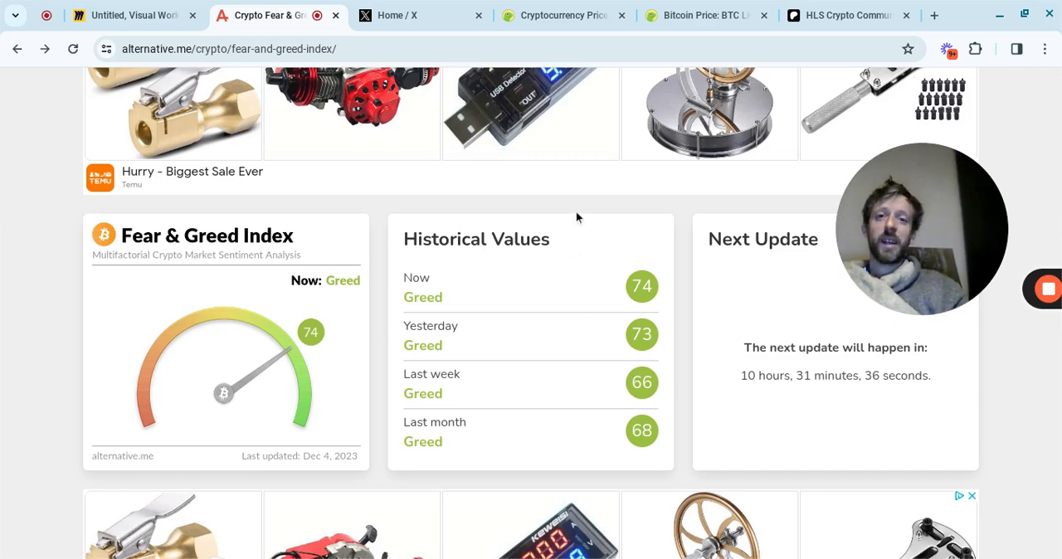
{"action": "left_click", "coordinate": [564, 15]}
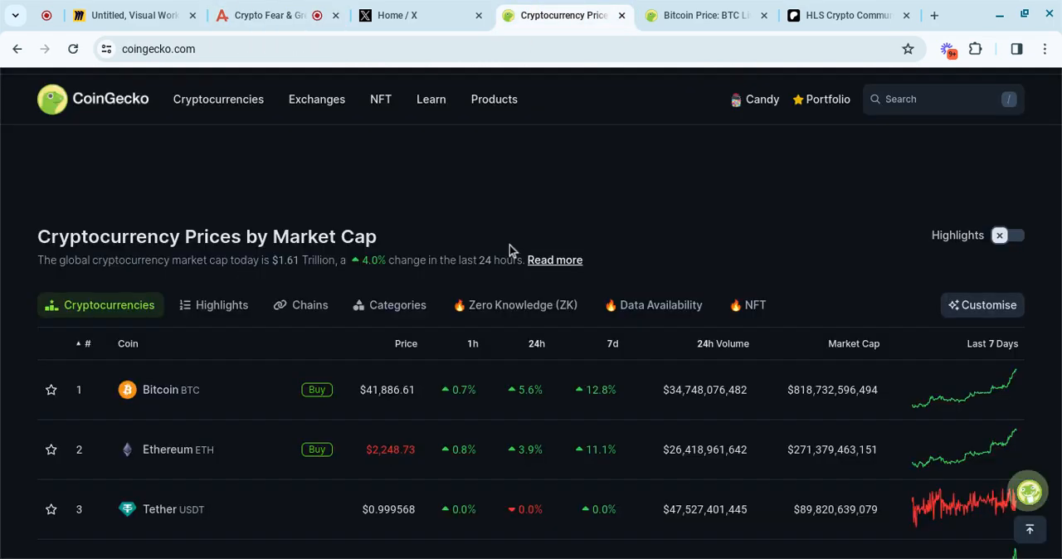
{"action": "mouse_move", "coordinate": [489, 222]}
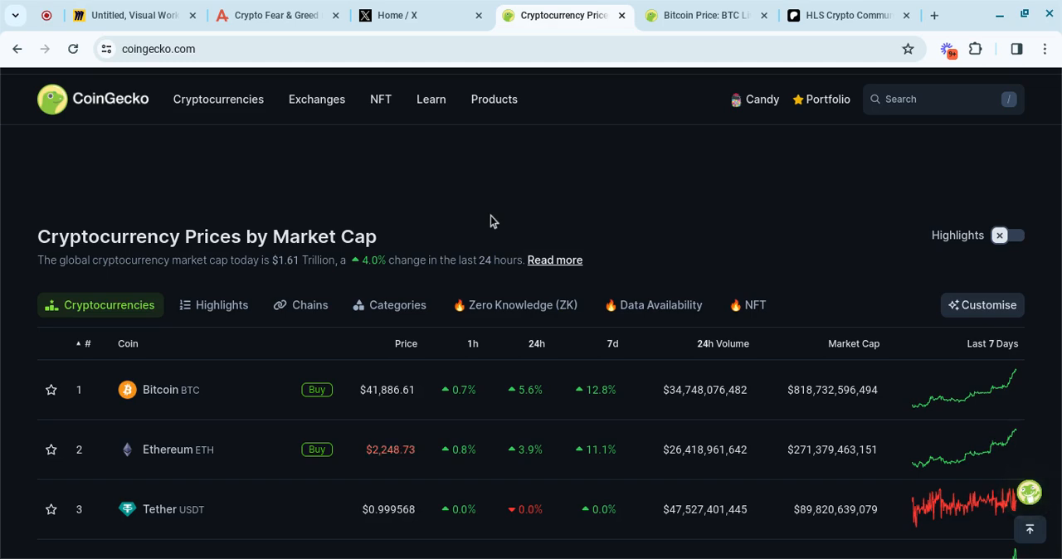
Step: Open Bitcoin's coin page from the CoinGecko market-cap rankings, showing $41,886.61
{"action": "left_click", "coordinate": [1012, 236]}
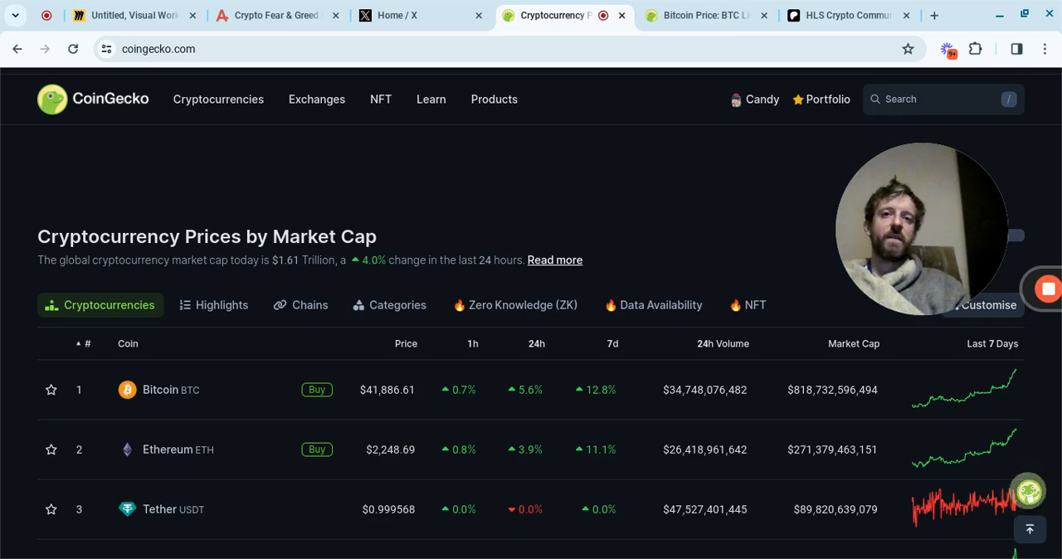
{"action": "left_click", "coordinate": [159, 390]}
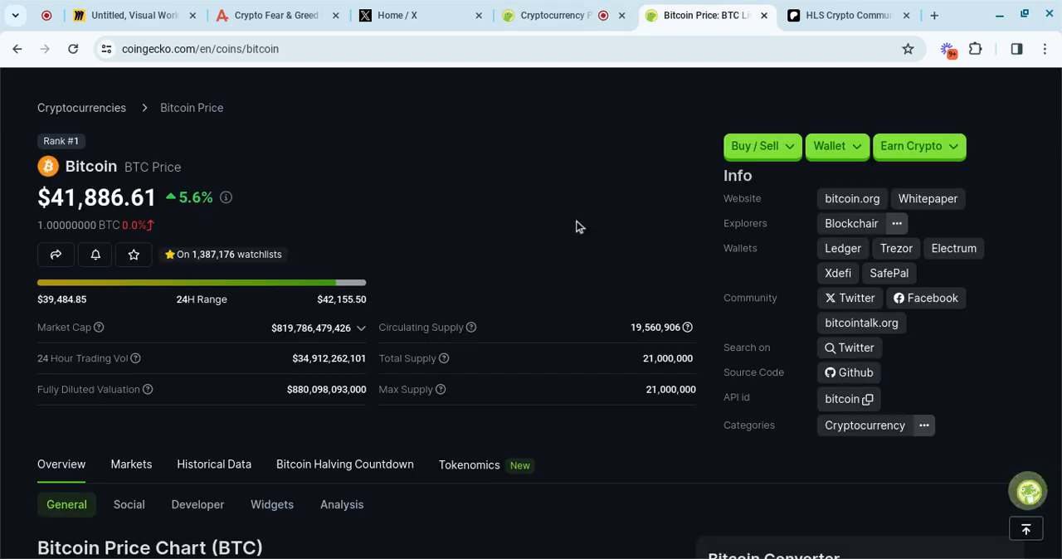
{"action": "mouse_move", "coordinate": [501, 222]}
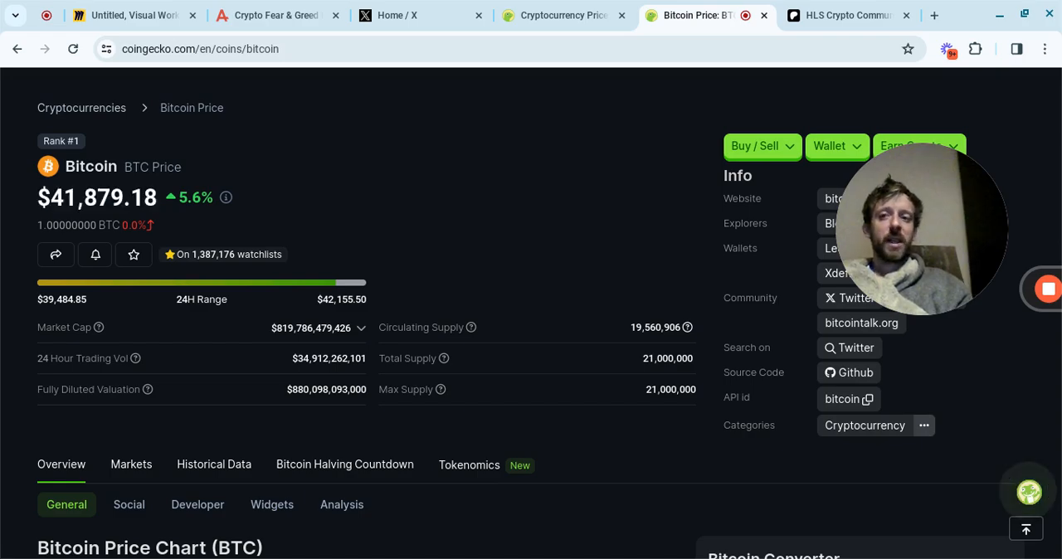
Step: Scroll the Bitcoin page down to the 24-hour BTC price chart near $42,000
{"action": "scroll", "scroll_direction": "down", "scroll_amount": 3}
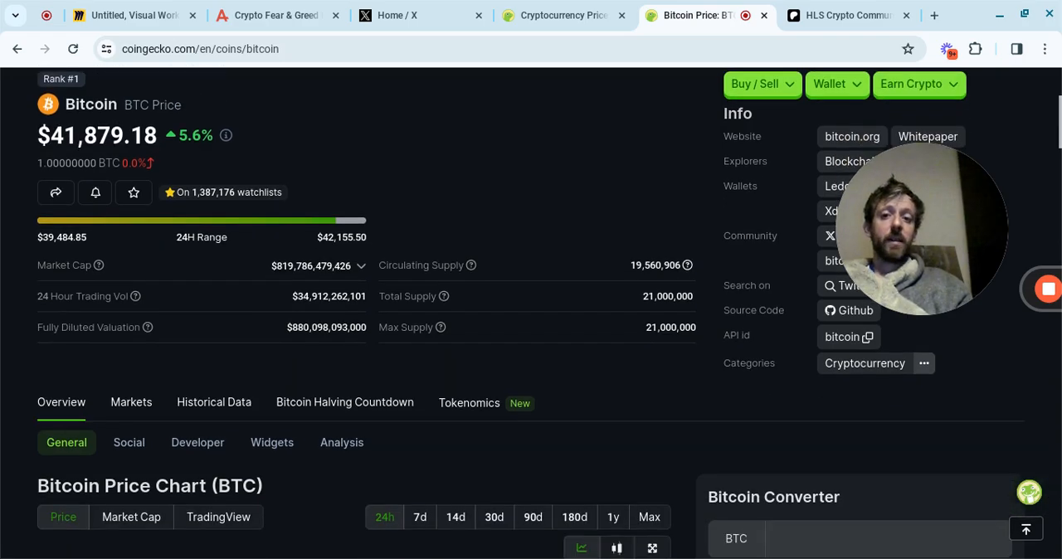
{"action": "scroll", "scroll_direction": "down", "scroll_amount": 3}
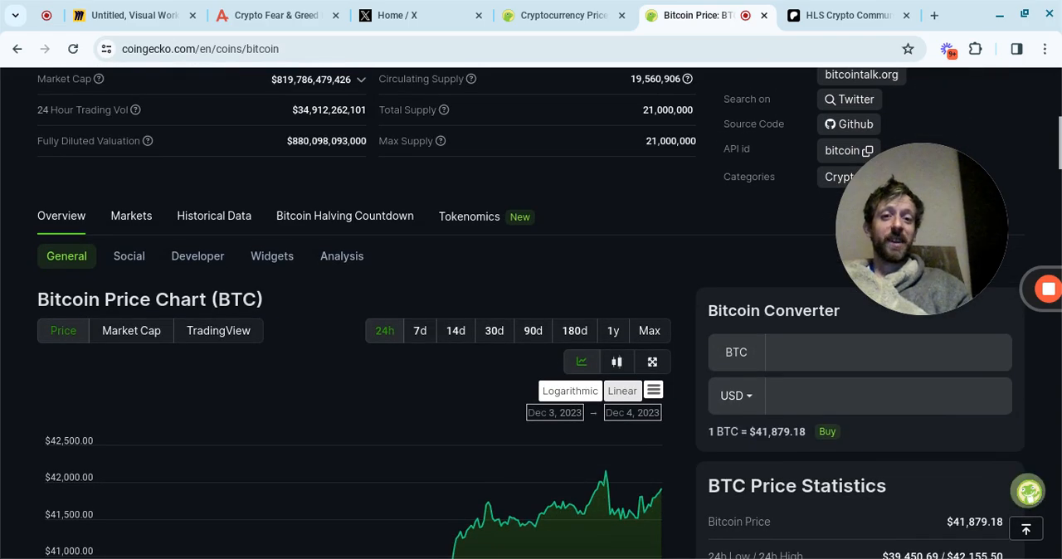
{"action": "scroll", "scroll_direction": "down", "scroll_amount": 3}
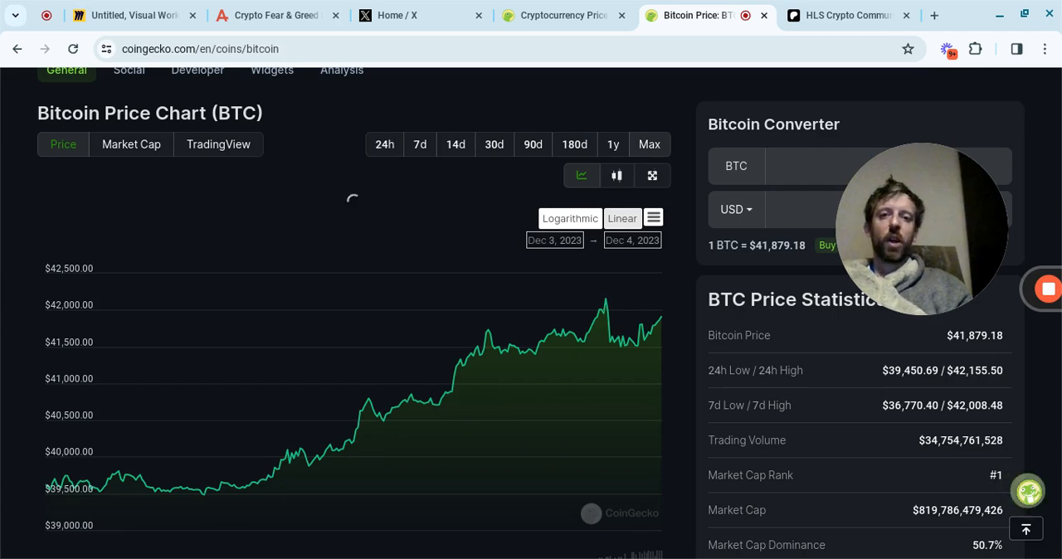
Step: Set the Bitcoin chart to Max range for 2013–2023 history, then return to the price summary
{"action": "left_click", "coordinate": [651, 143]}
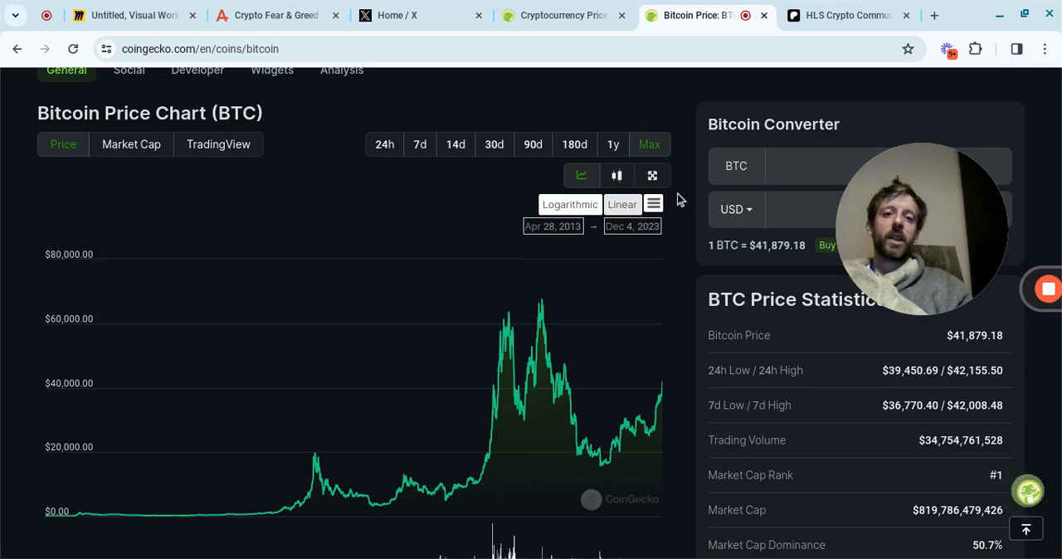
{"action": "mouse_move", "coordinate": [690, 301]}
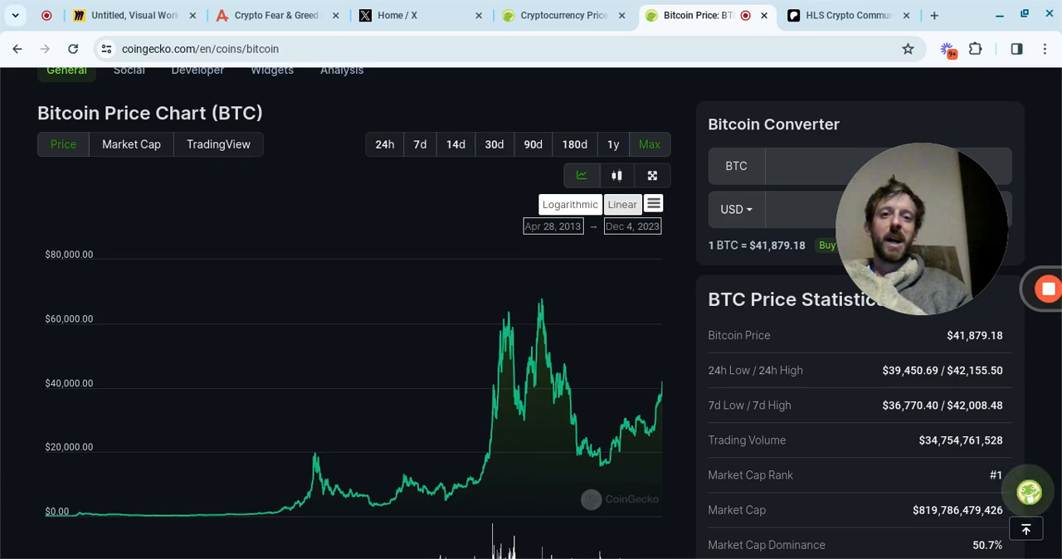
{"action": "mouse_move", "coordinate": [684, 360]}
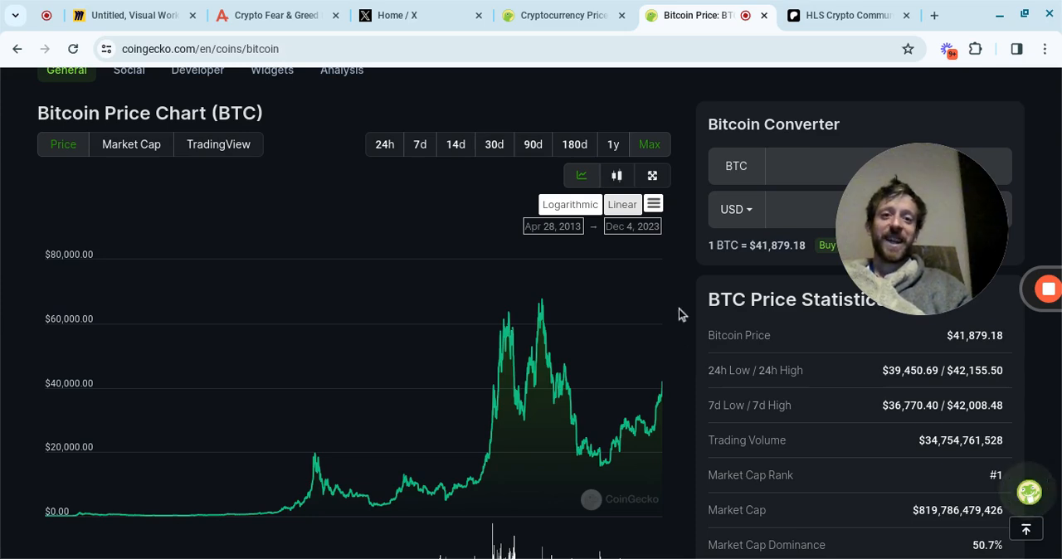
{"action": "mouse_move", "coordinate": [676, 110]}
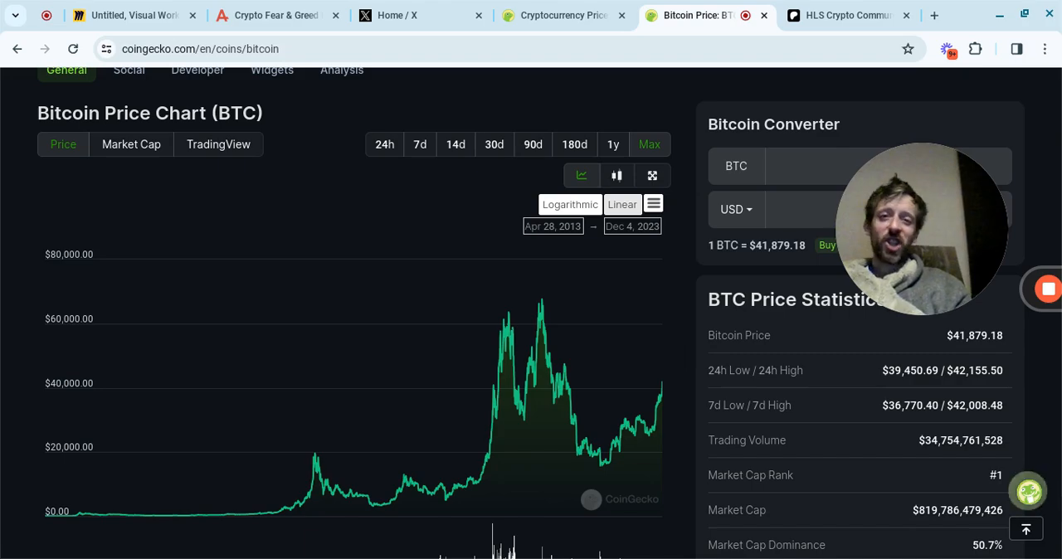
{"action": "scroll", "scroll_direction": "down", "scroll_amount": 3}
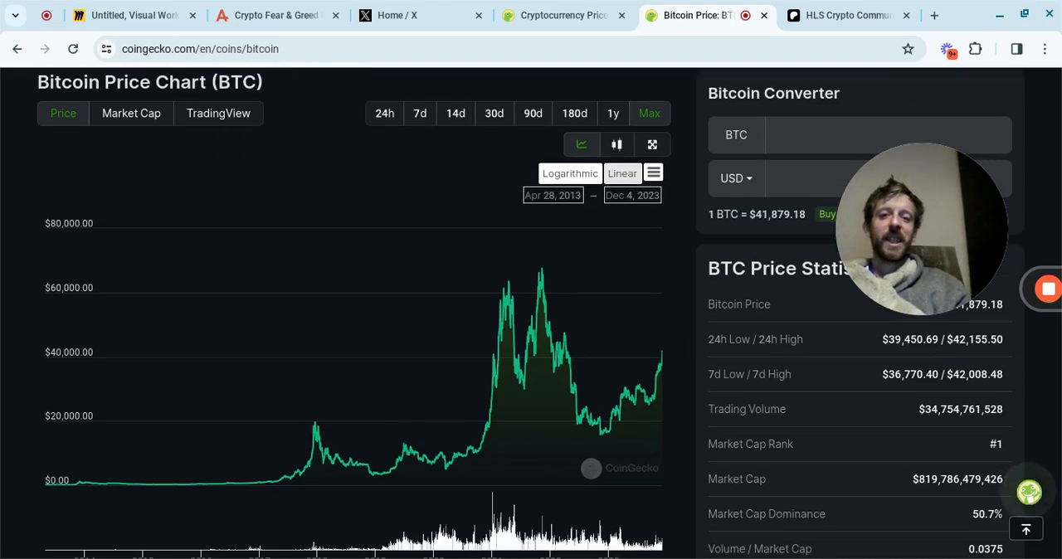
{"action": "scroll", "scroll_direction": "down", "scroll_amount": 3}
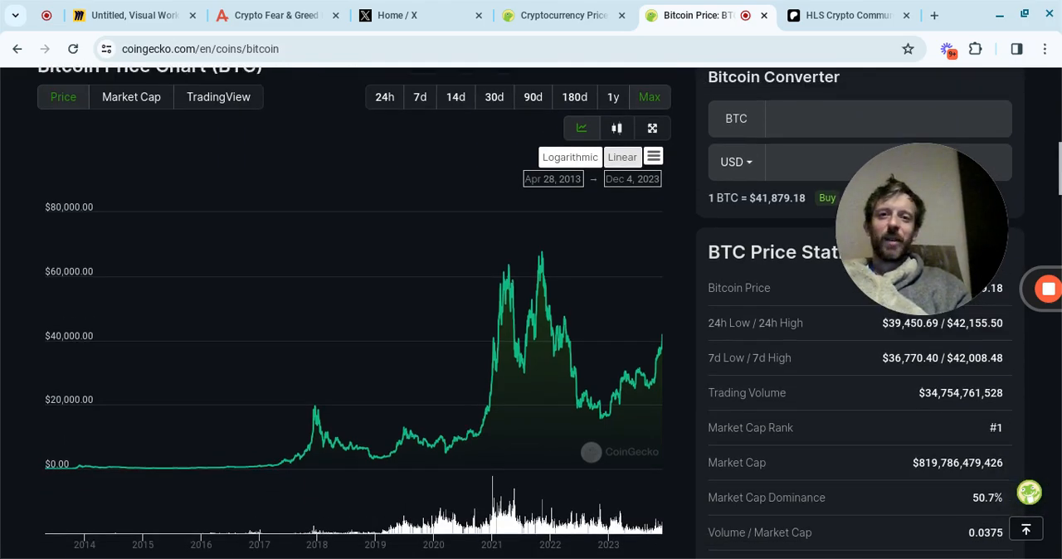
{"action": "scroll", "scroll_direction": "up", "scroll_amount": 3}
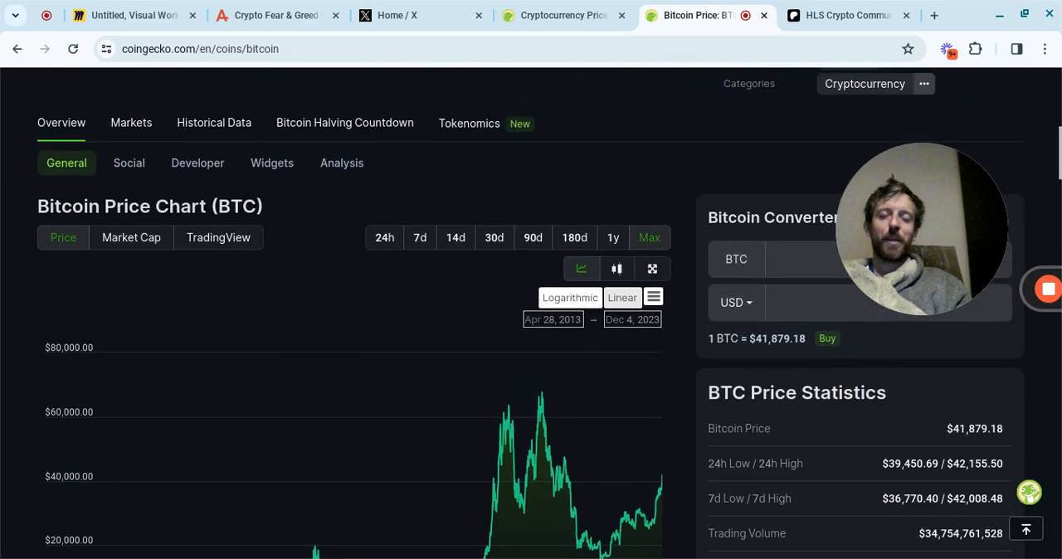
{"action": "scroll", "scroll_direction": "up", "scroll_amount": 3}
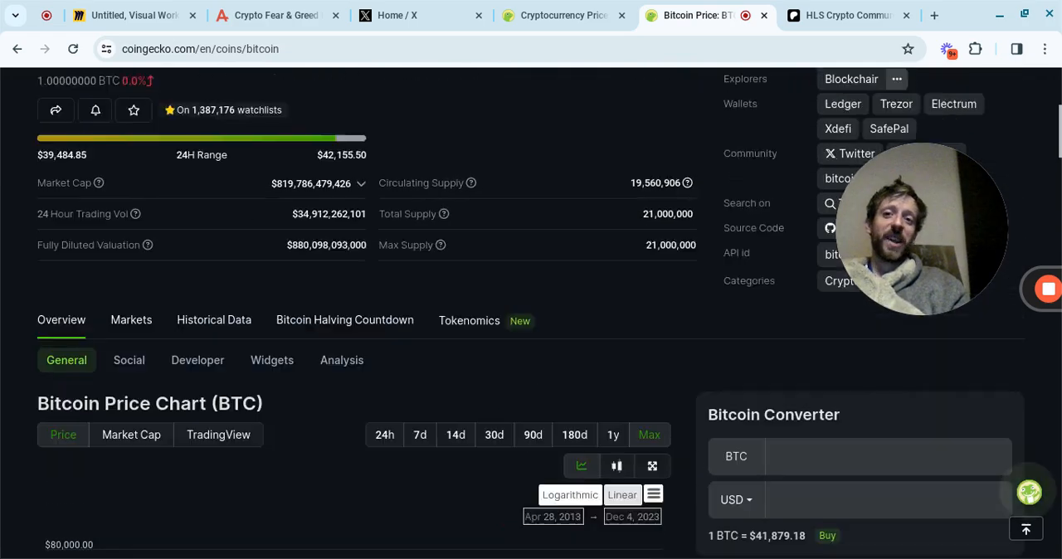
{"action": "scroll", "scroll_direction": "up", "scroll_amount": 3}
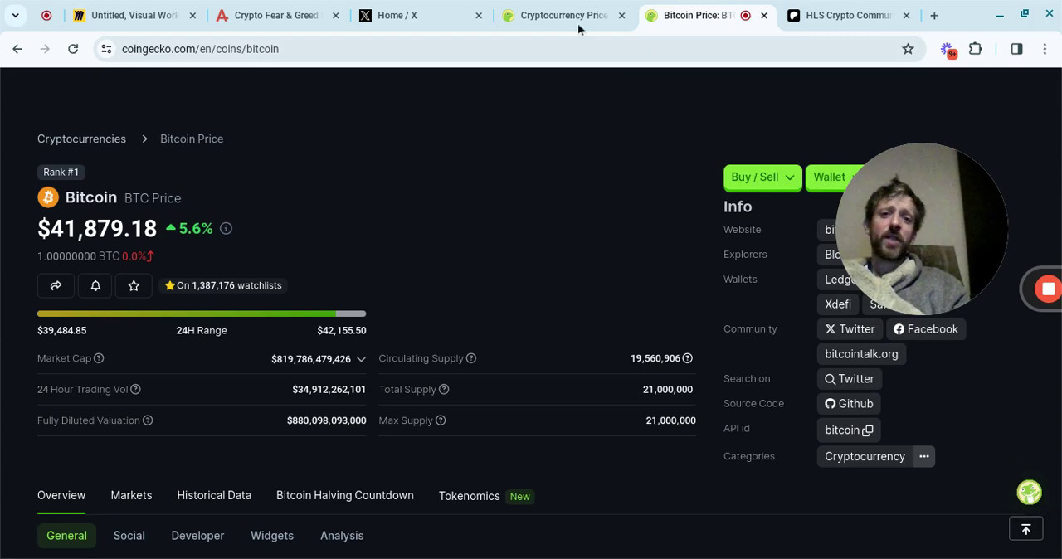
{"action": "mouse_move", "coordinate": [561, 225]}
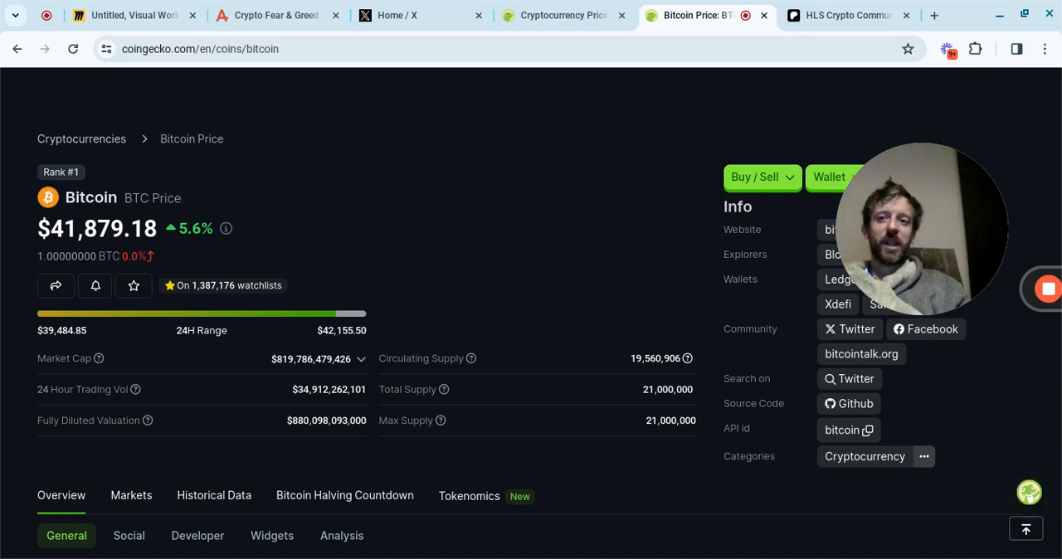
{"action": "mouse_move", "coordinate": [568, 205]}
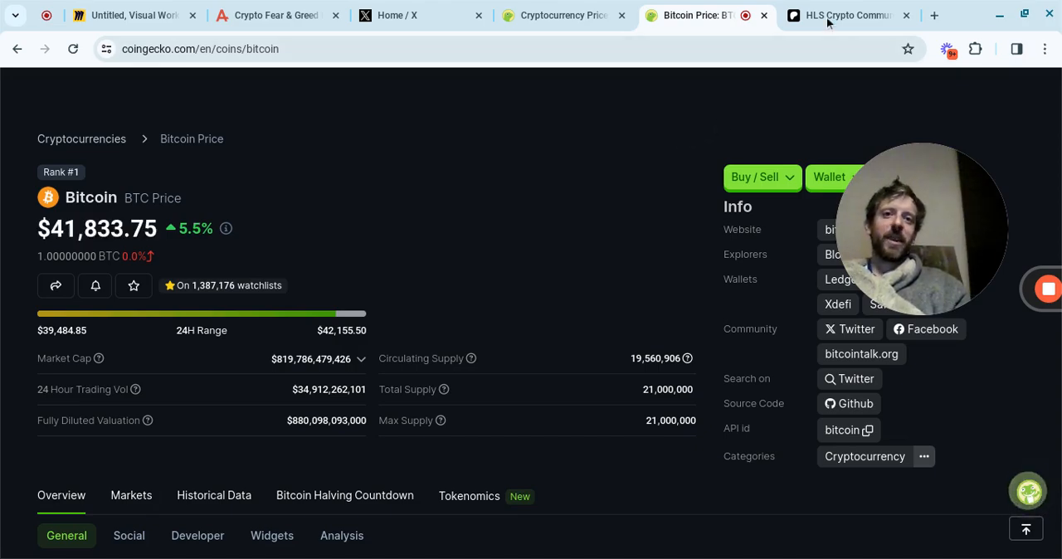
Step: Show the HLS Crypto Discord Community Patreon page at $33 a month, then return to the Miro notes
{"action": "left_click", "coordinate": [846, 15]}
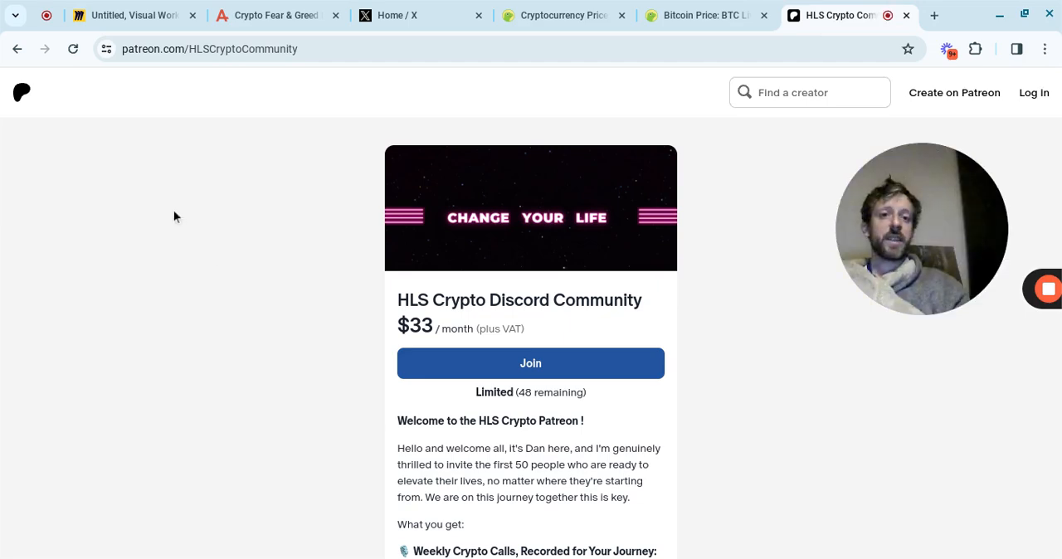
{"action": "left_click", "coordinate": [133, 15]}
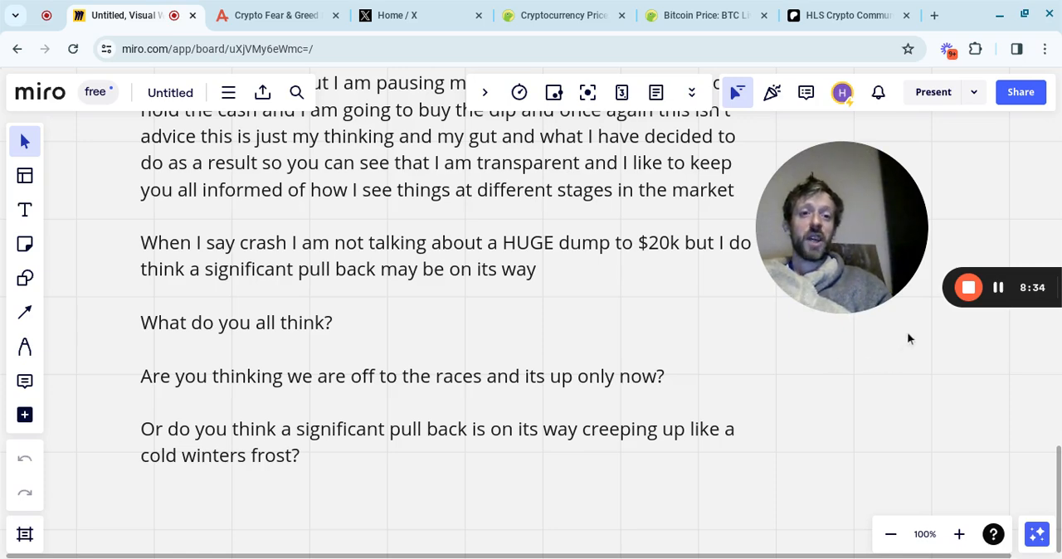
{"action": "mouse_move", "coordinate": [969, 287]}
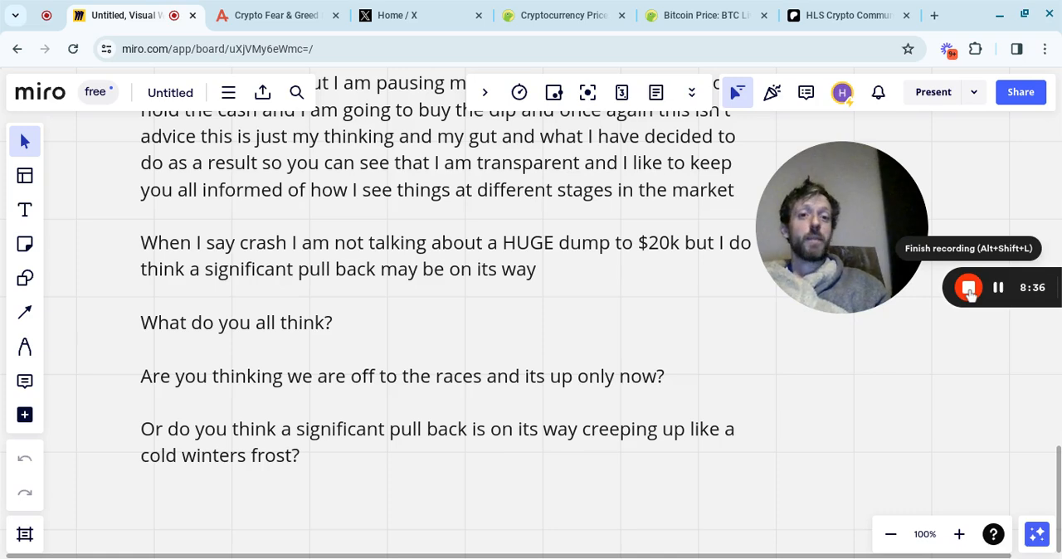